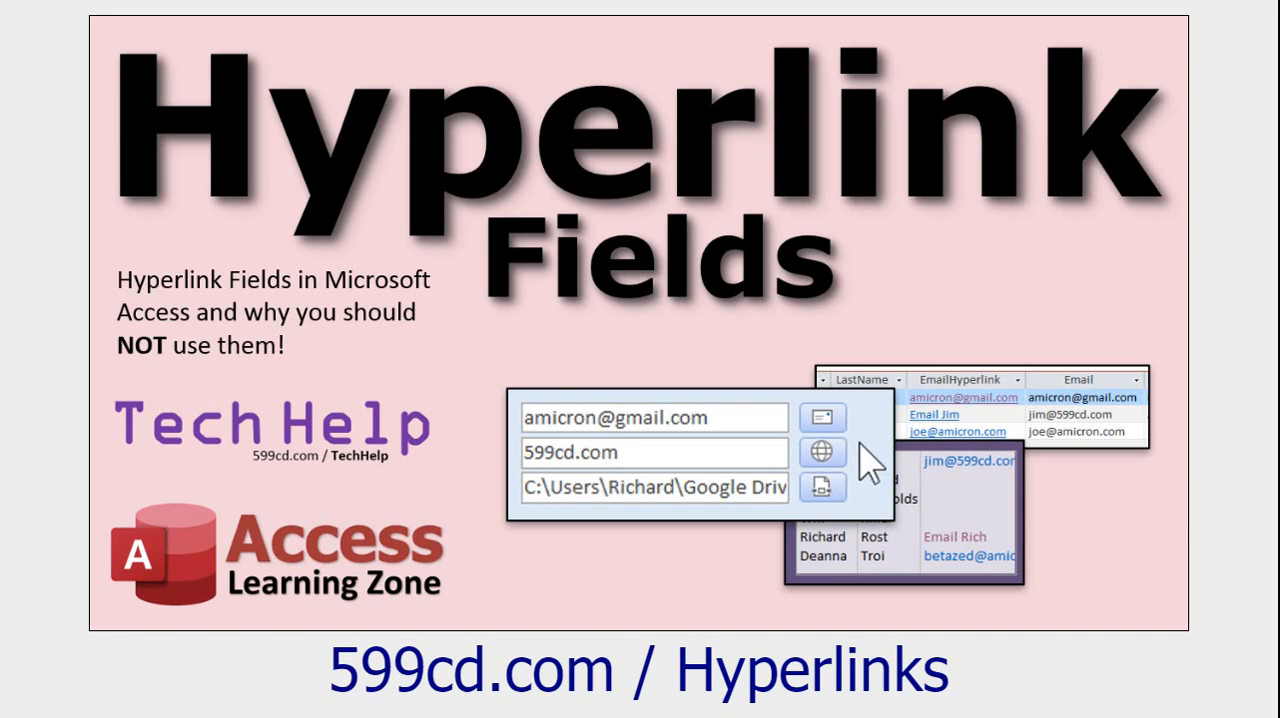
{"action": "mouse_move", "coordinate": [630, 536]}
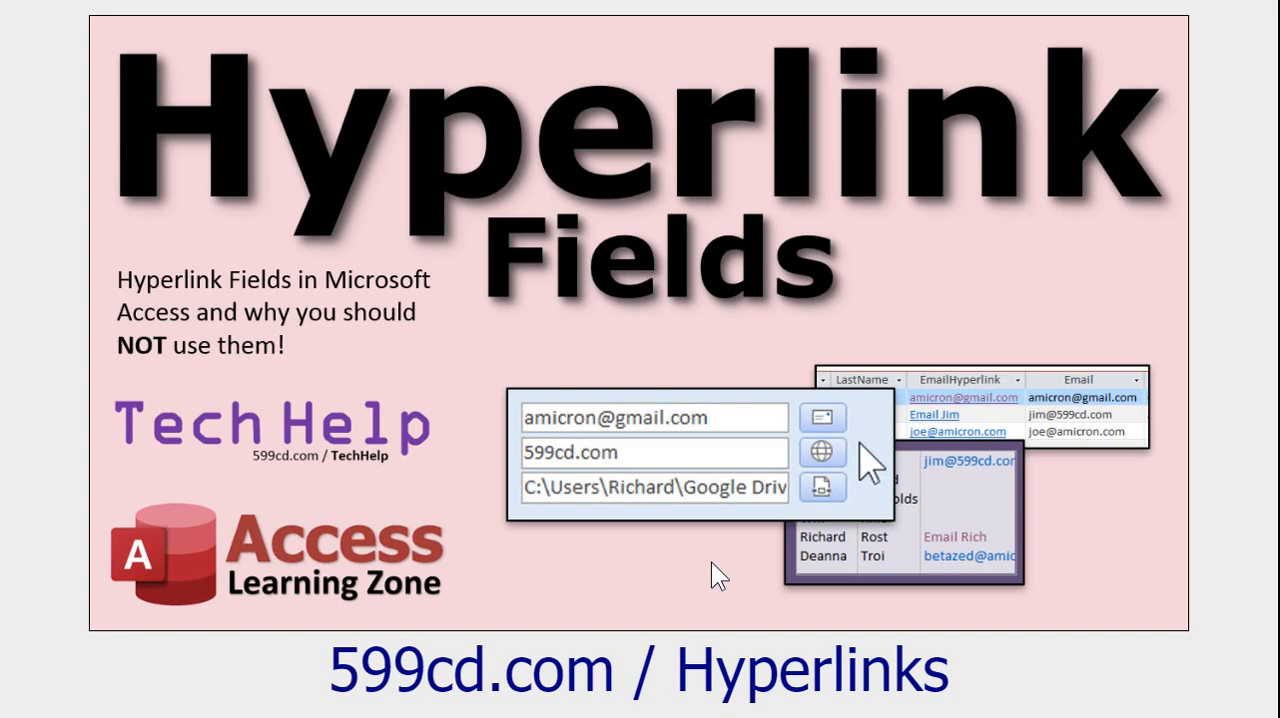
{"action": "mouse_move", "coordinate": [680, 608]}
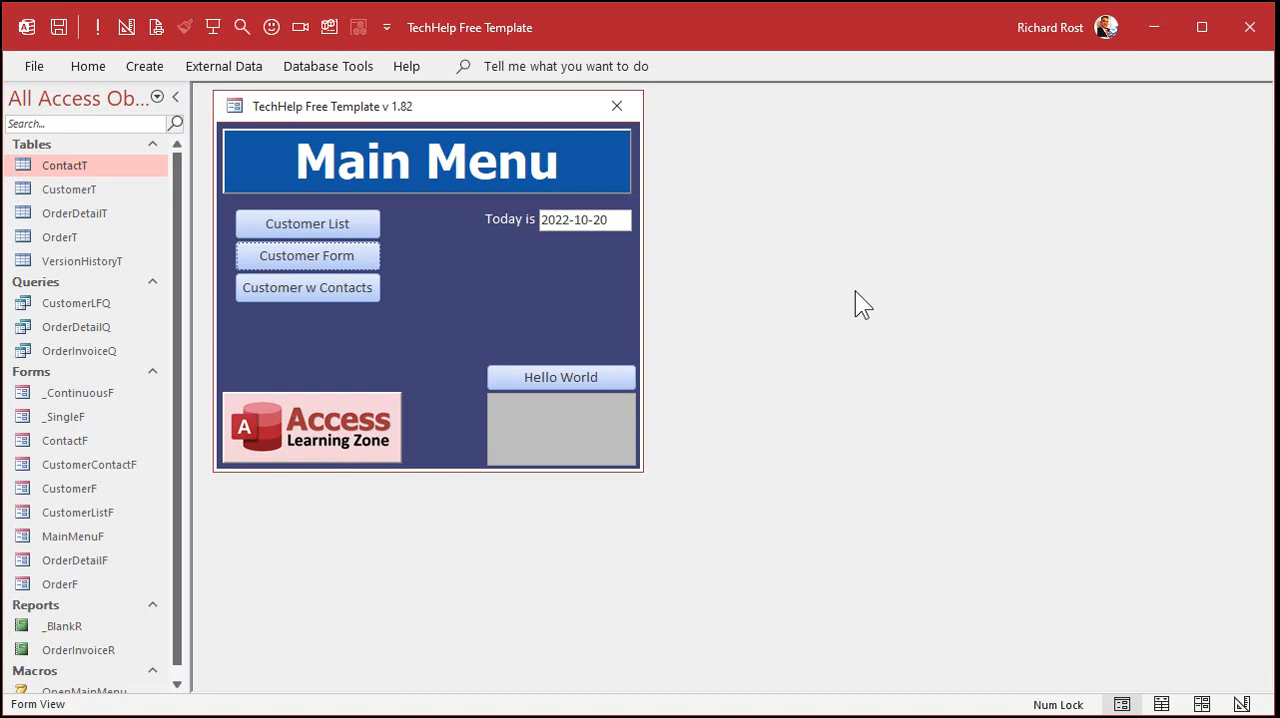
{"action": "mouse_move", "coordinate": [532, 40]}
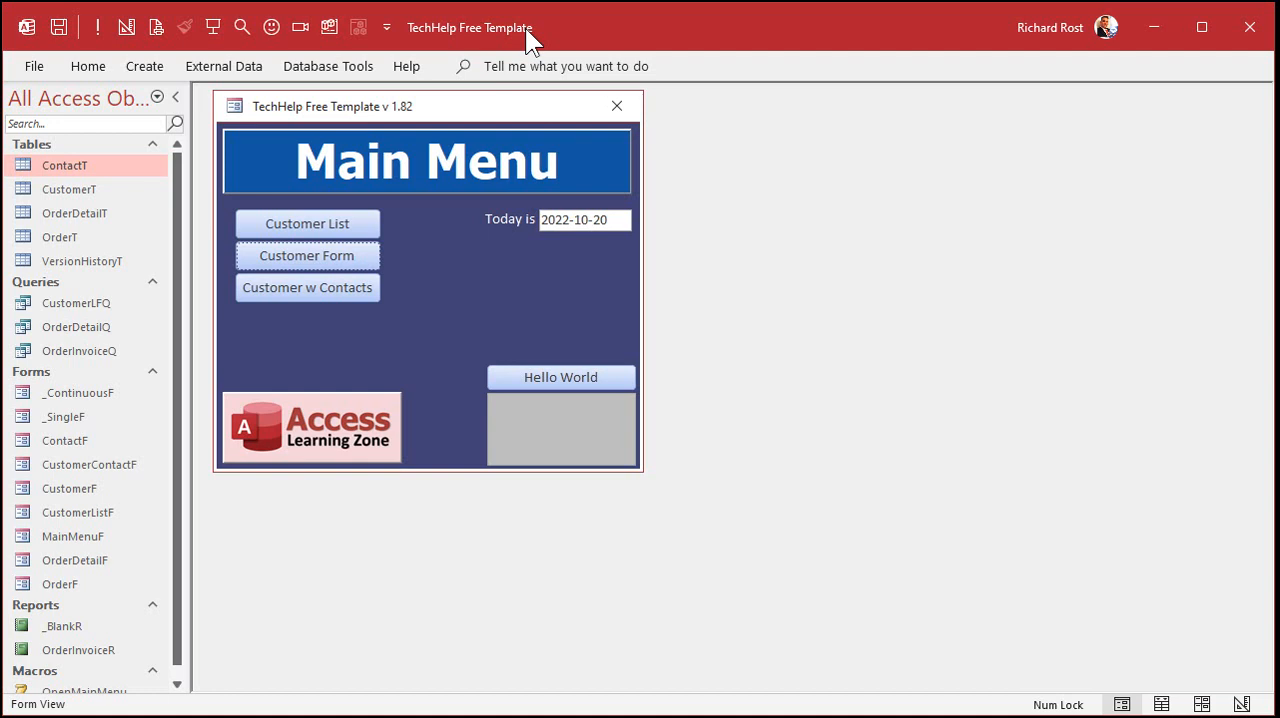
Add ResumeFile and CustomerFolder as new Short Text fields below Website in CustomerT.
{"action": "left_click", "coordinate": [308, 256]}
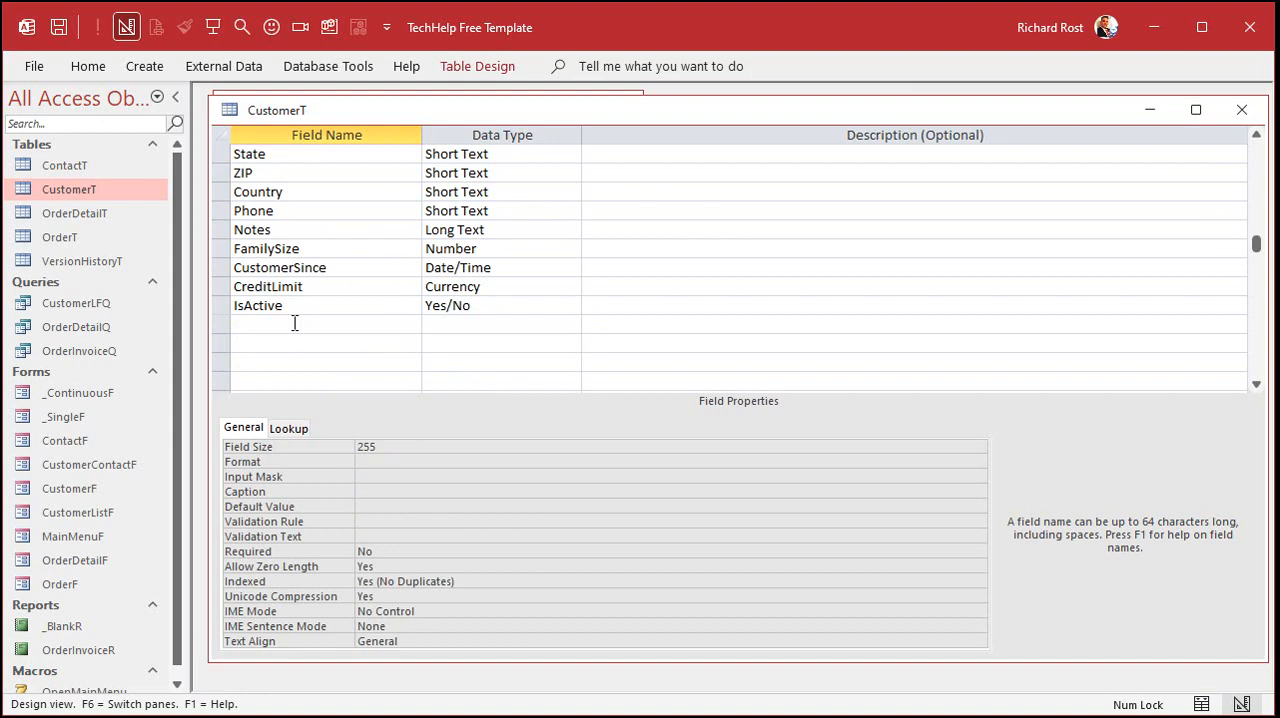
{"action": "type", "text": "ResumeFile"}
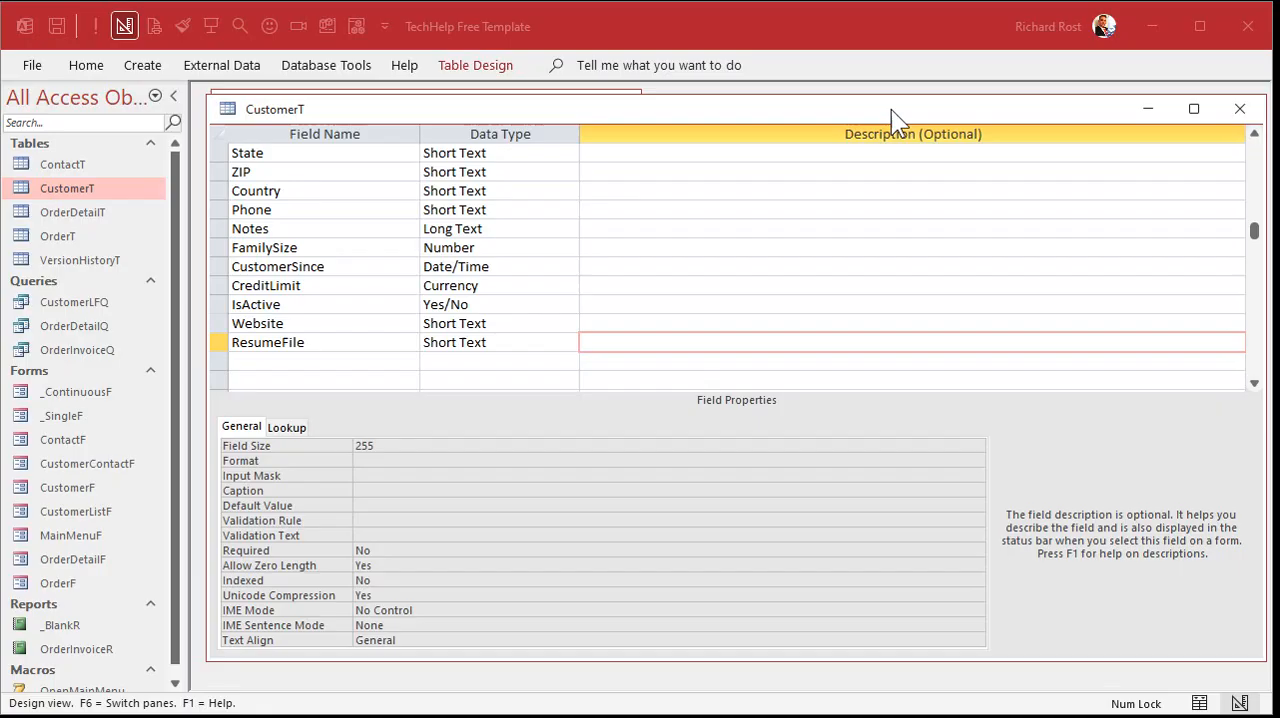
{"action": "left_click", "coordinate": [348, 342]}
{"action": "type", "text": "C"}
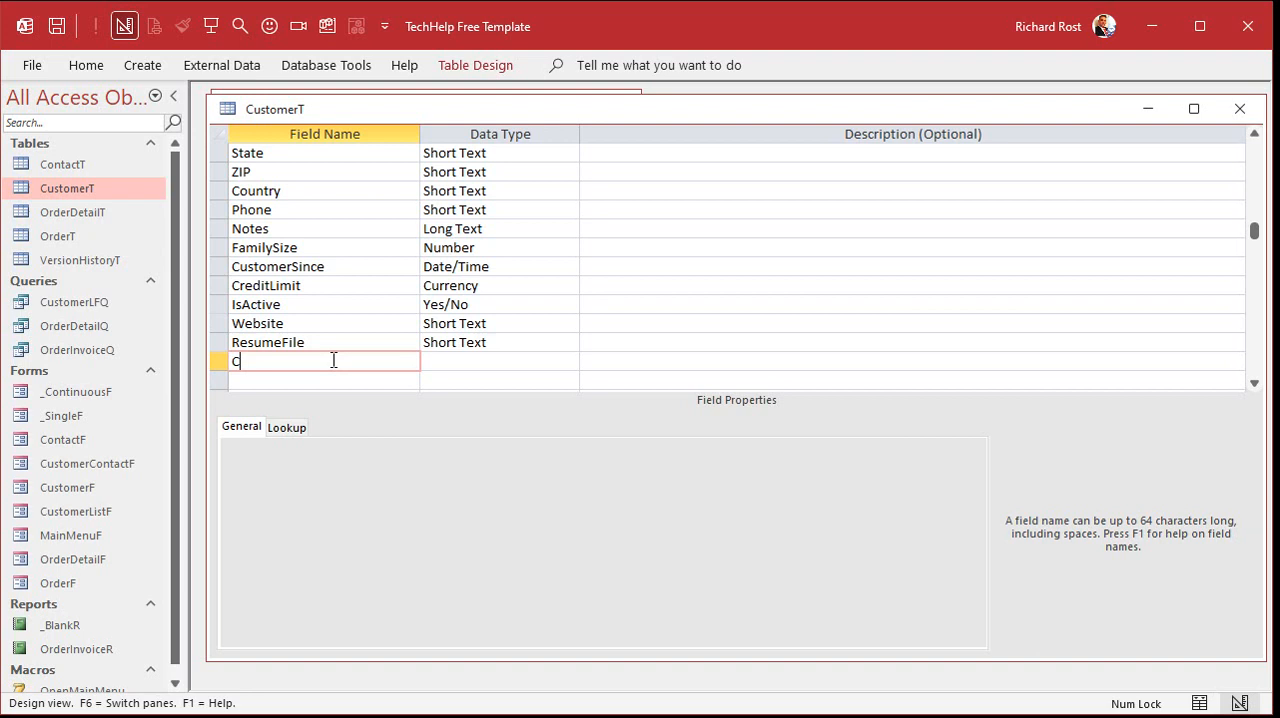
{"action": "type", "text": "ustomerFolder"}
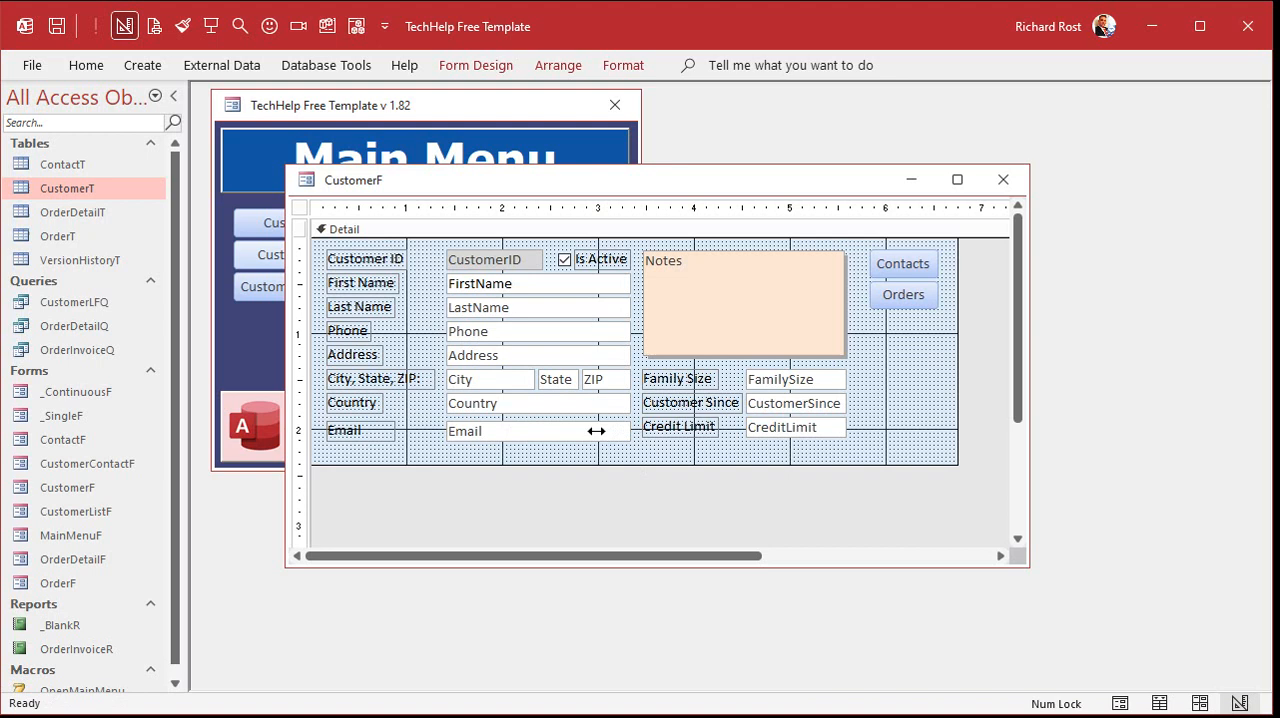
Narrow the Email textbox and place an Open command button to its right, ready for coding.
{"action": "left_click", "coordinate": [904, 294]}
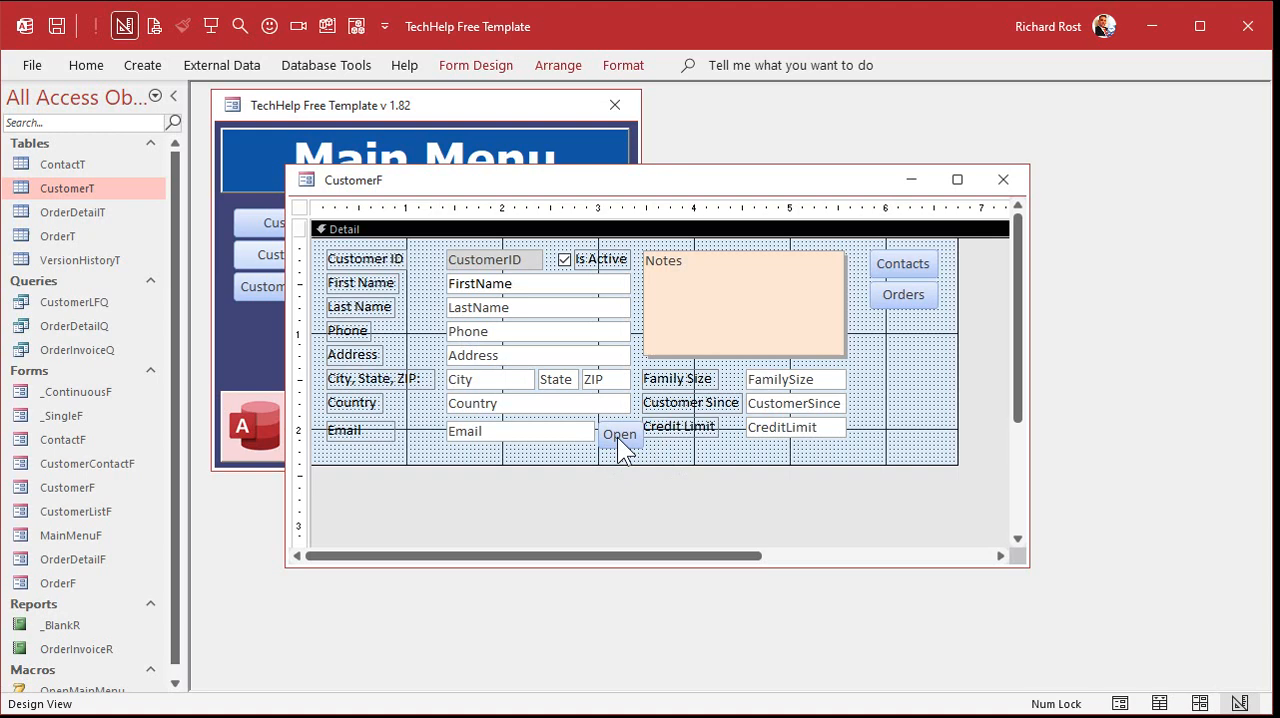
{"action": "left_click", "coordinate": [620, 434]}
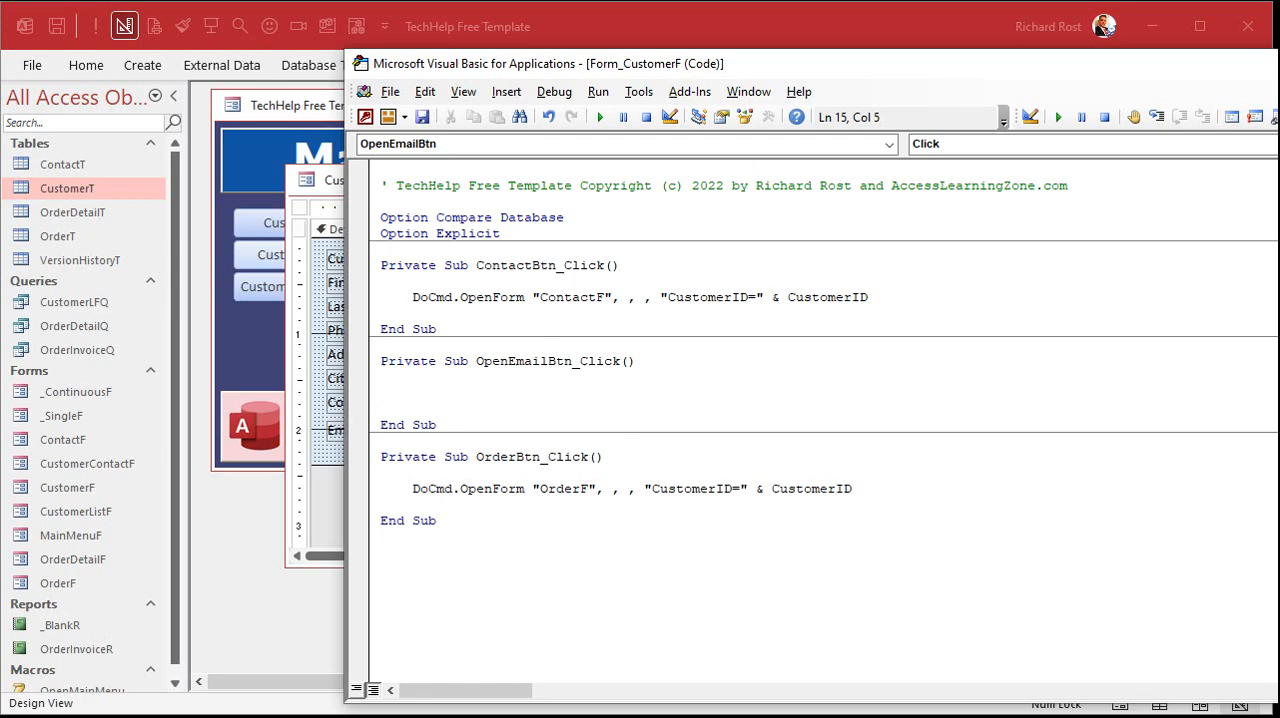
Write FollowHyperlink Email in OpenEmailBtn_Click, dropping the Application prefix.
{"action": "type", "text": "application.FollowHyperlink"}
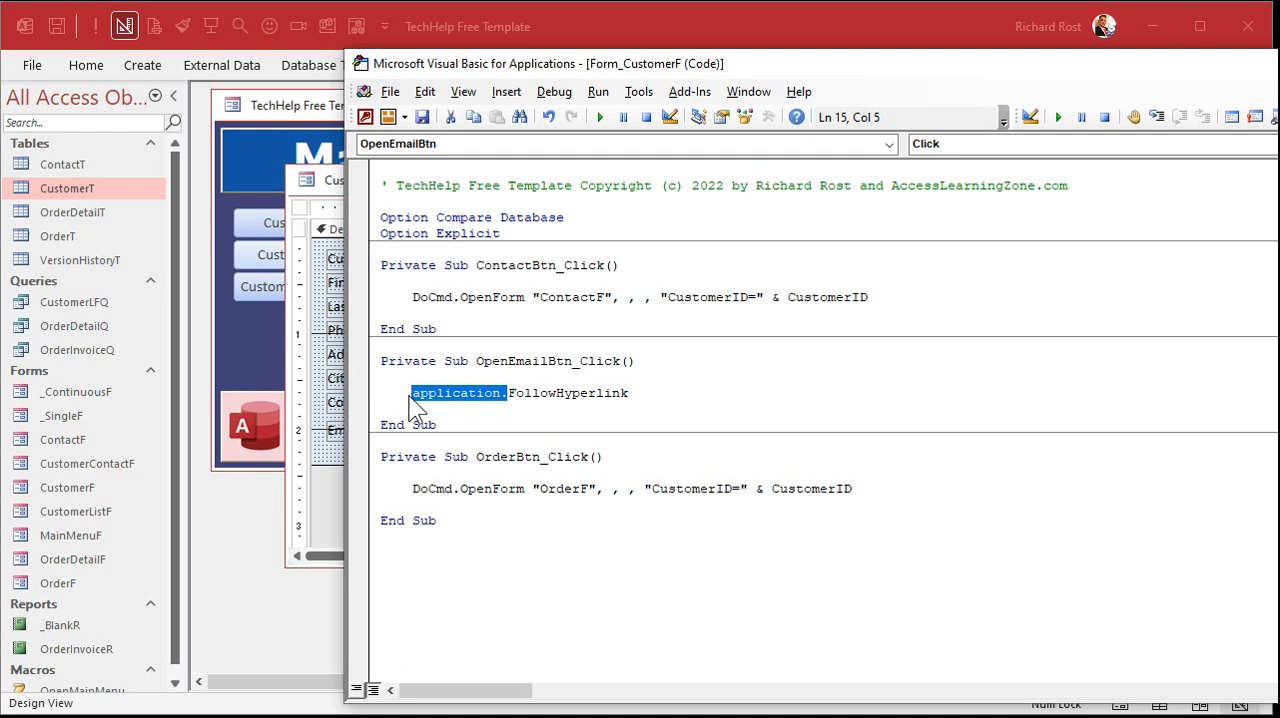
{"action": "key", "text": "Delete"}
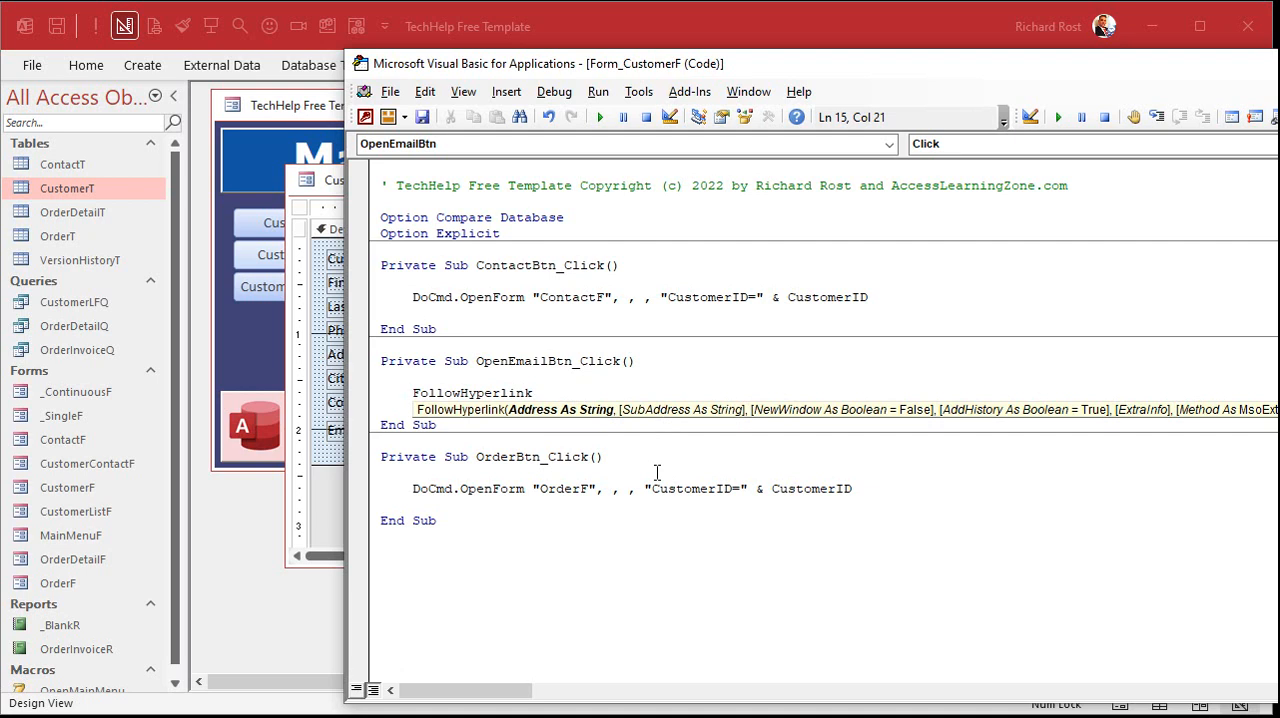
{"action": "type", "text": "Email"}
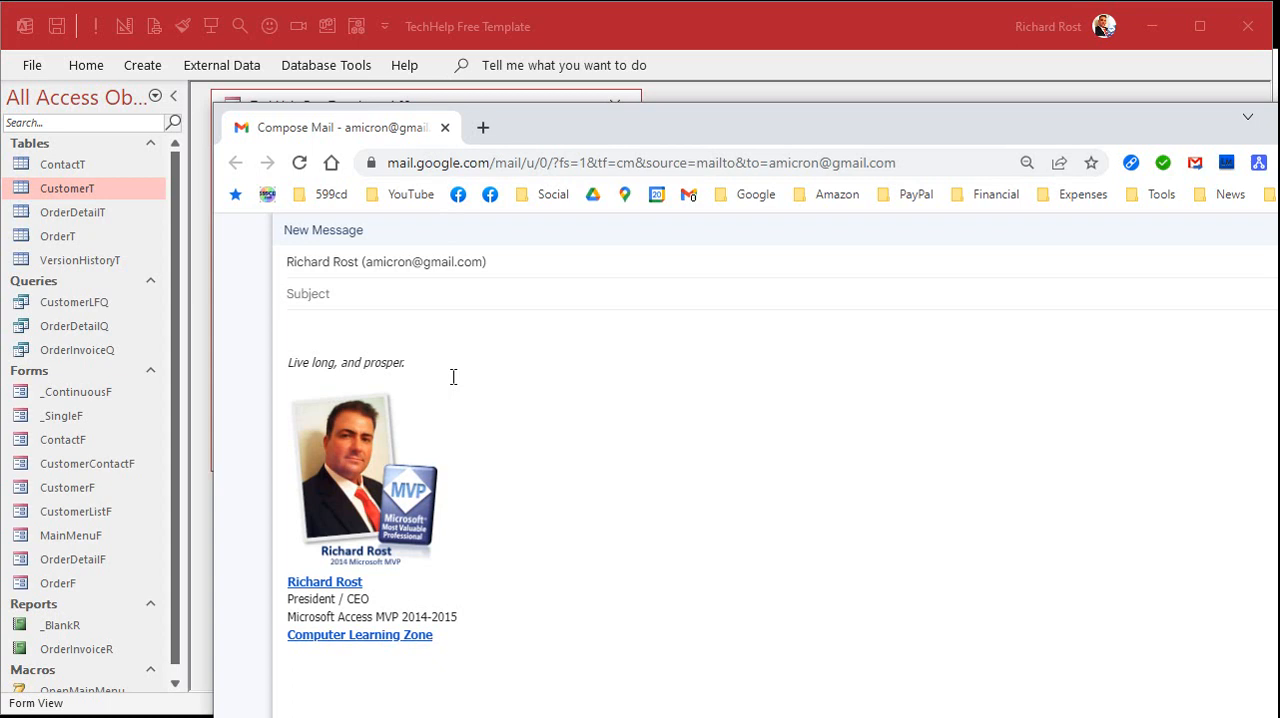
In the Gmail compose addressed to the customer, move into the Subject line.
{"action": "left_click", "coordinate": [360, 292]}
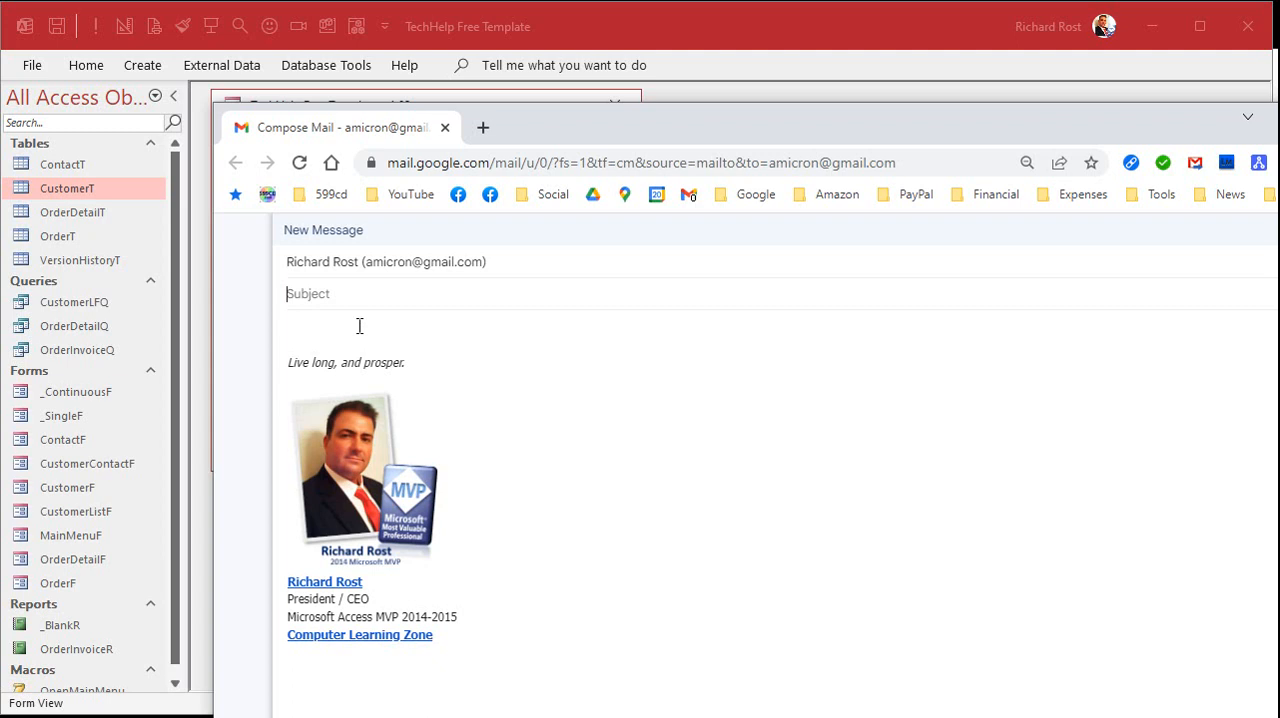
{"action": "left_click", "coordinate": [360, 326]}
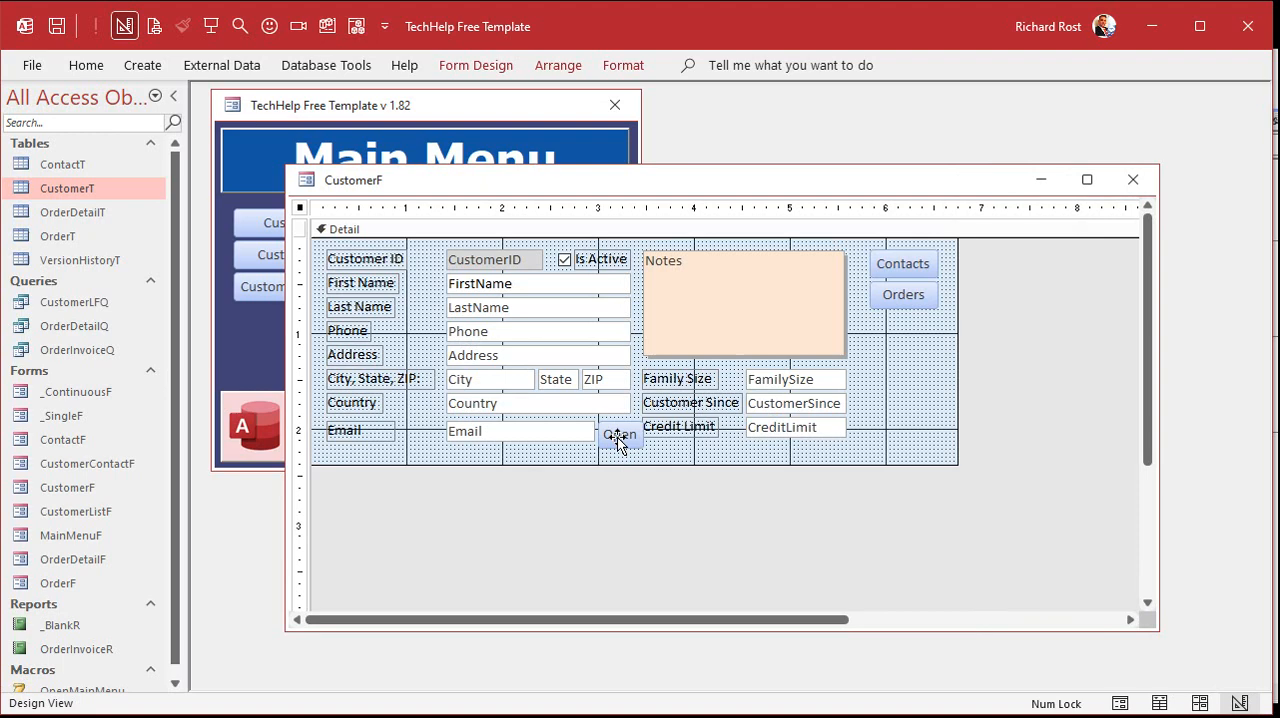
{"action": "mouse_move", "coordinate": [348, 502]}
{"action": "type", "text": "Website"}
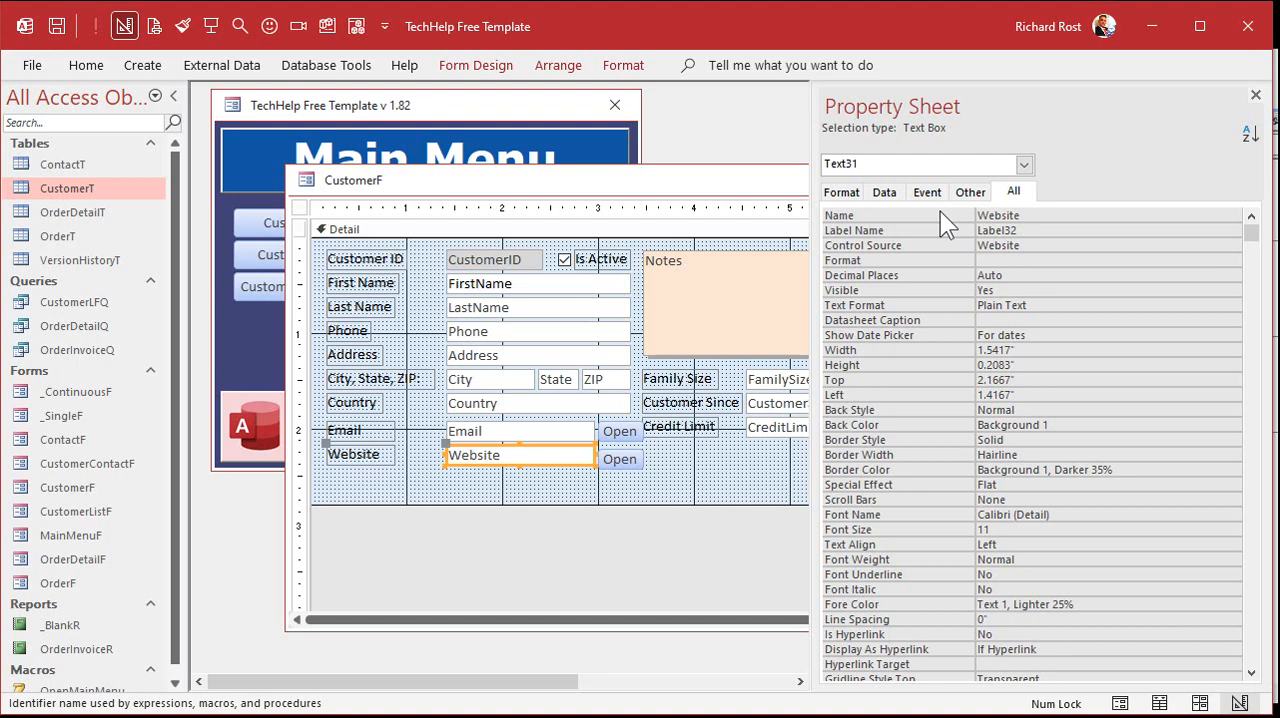
Paste a copied Email row as a Website textbox with its own Open button on CustomerF.
{"action": "left_click", "coordinate": [620, 456]}
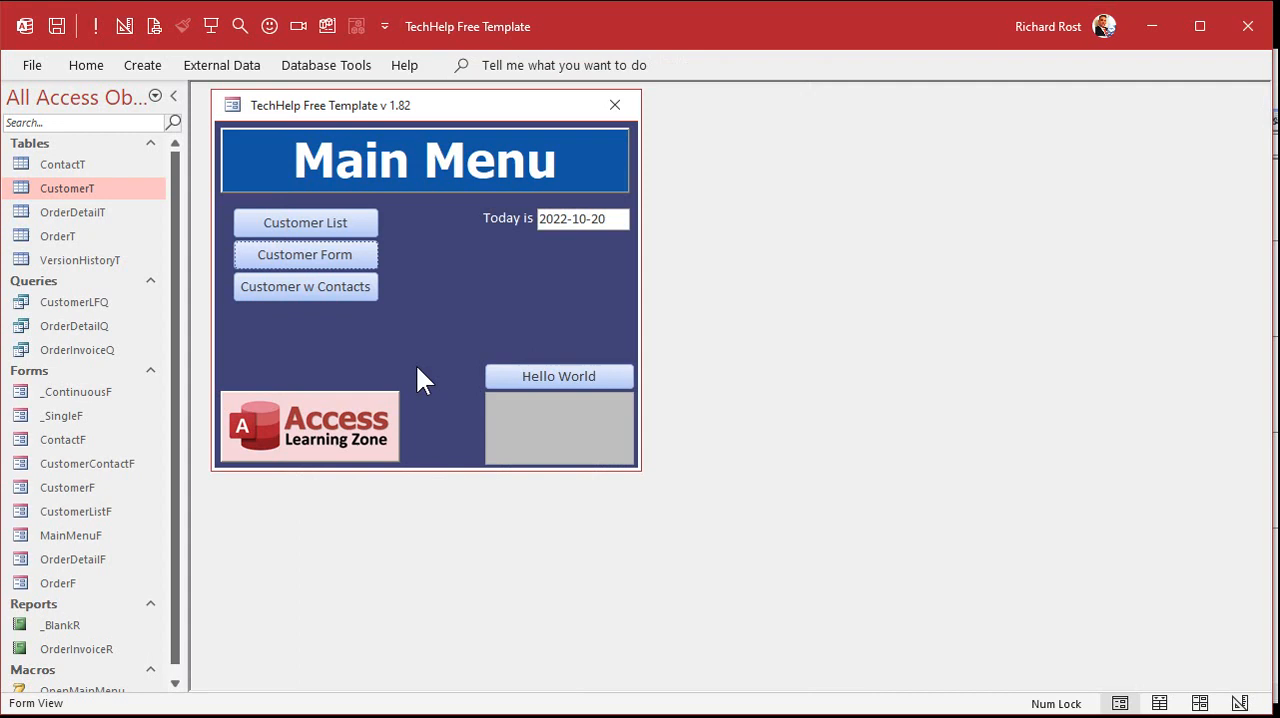
Launch Customer Form from the Main Menu to see the customer's website beside its Open button.
{"action": "left_click", "coordinate": [304, 254]}
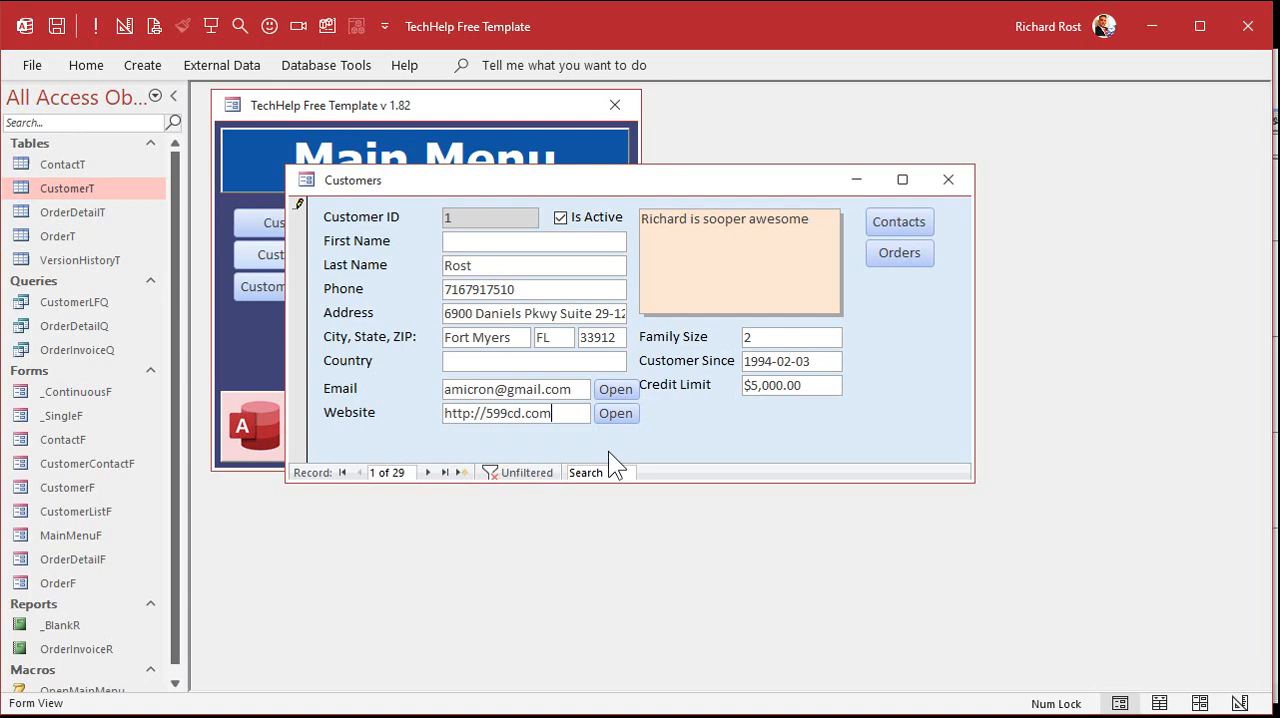
{"action": "left_click", "coordinate": [616, 412]}
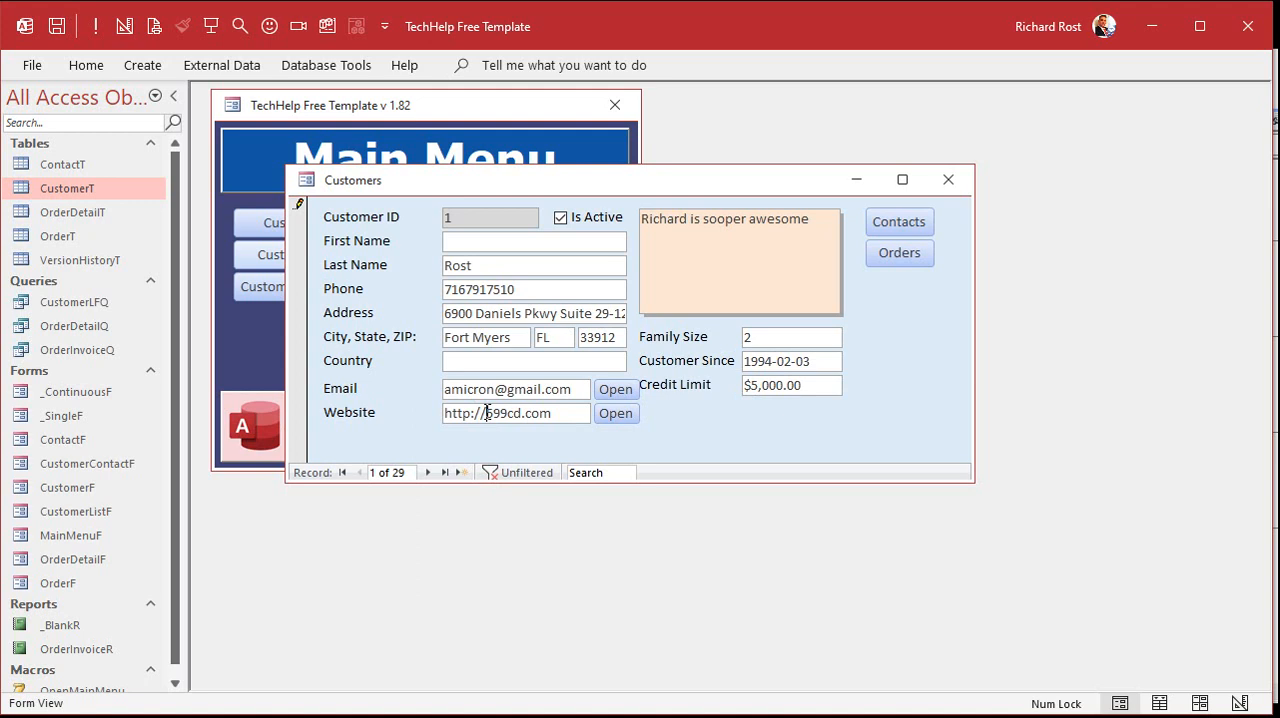
{"action": "double_click", "coordinate": [488, 412]}
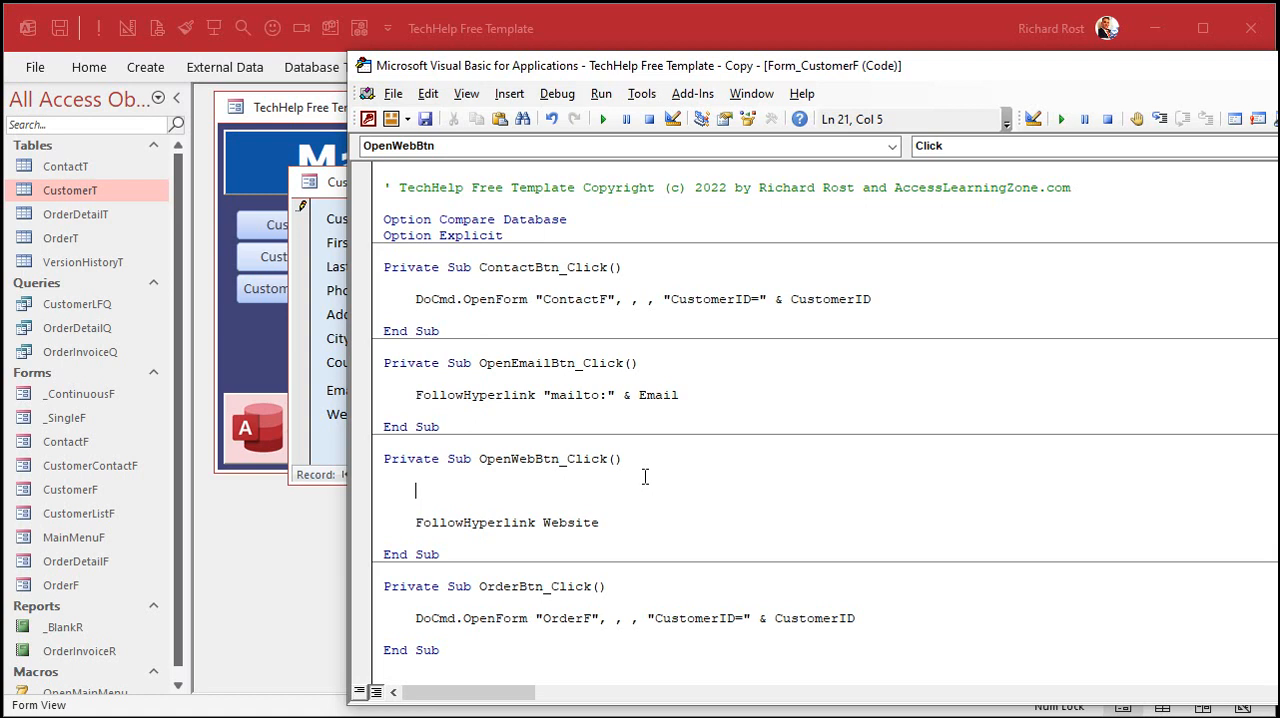
{"action": "type", "text": "D"}
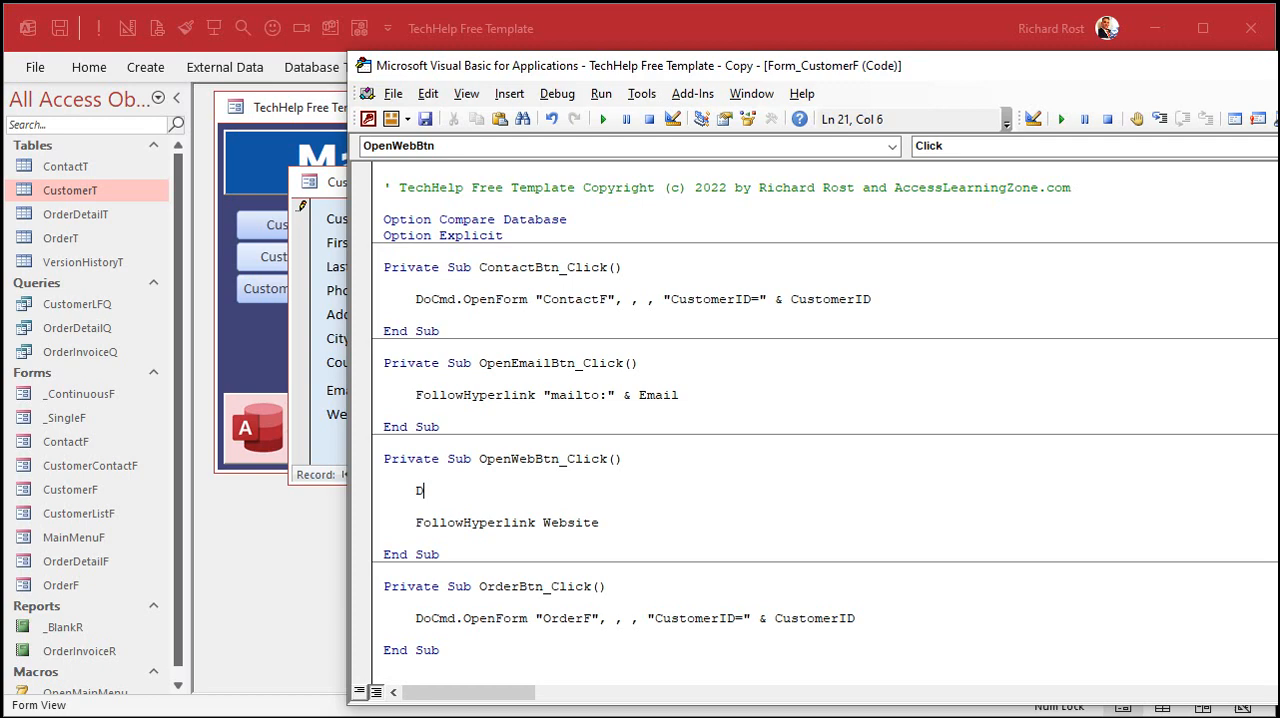
{"action": "type", "text": "Dim W As String"}
{"action": "type", "text": "if left"}
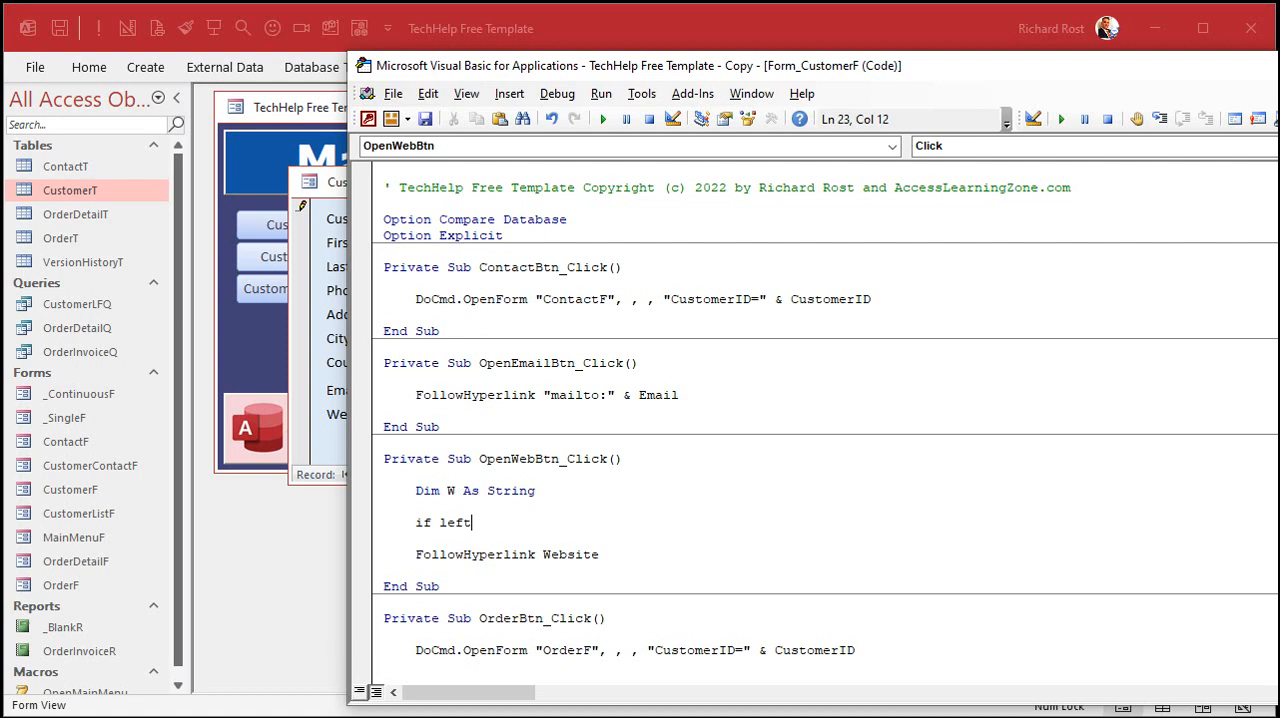
{"action": "type", "text": "(website,"}
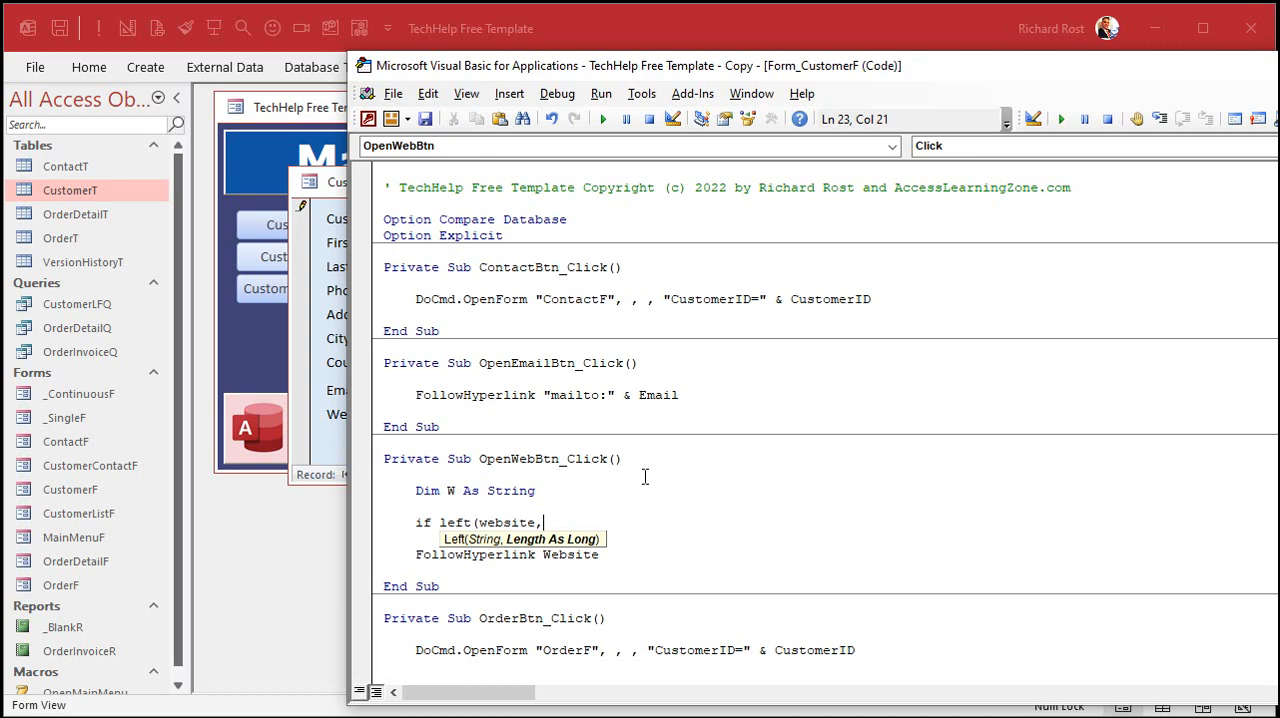
{"action": "type", "text": "7+"}
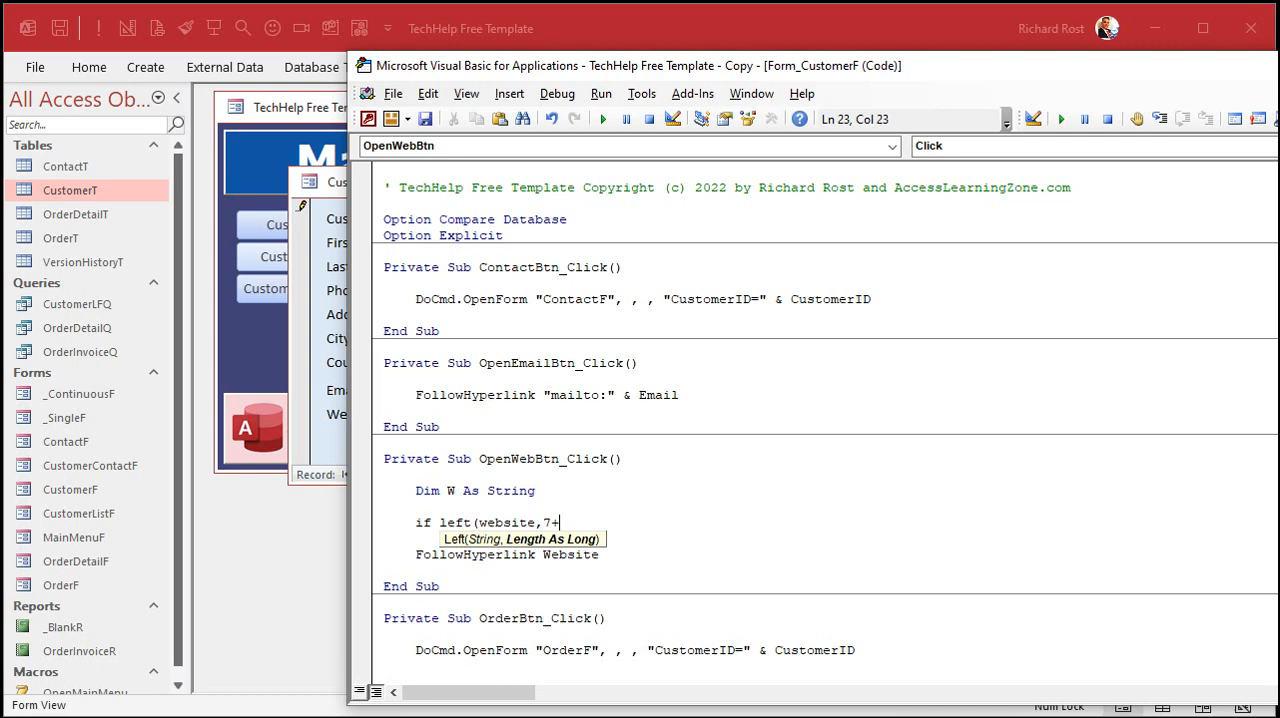
{"action": "type", "text": ") = \"http://\" or left(website,8"}
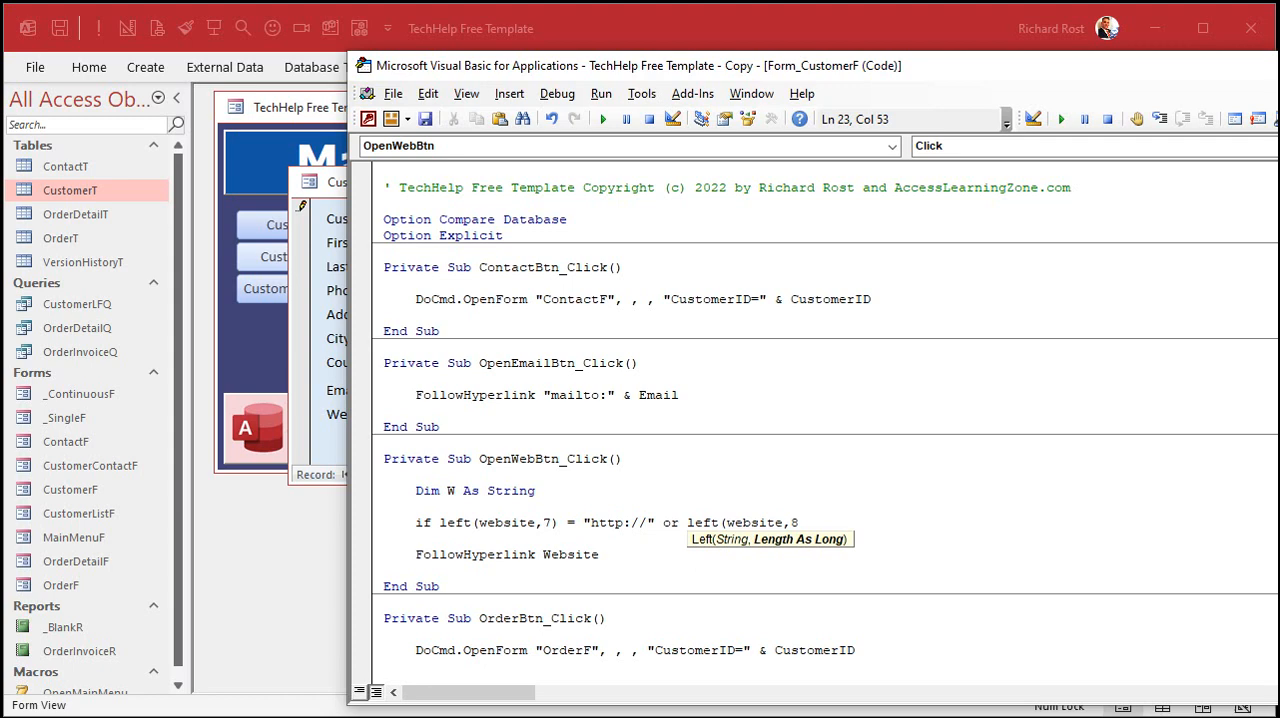
{"action": "type", "text": ")=\"https://\" Then"}
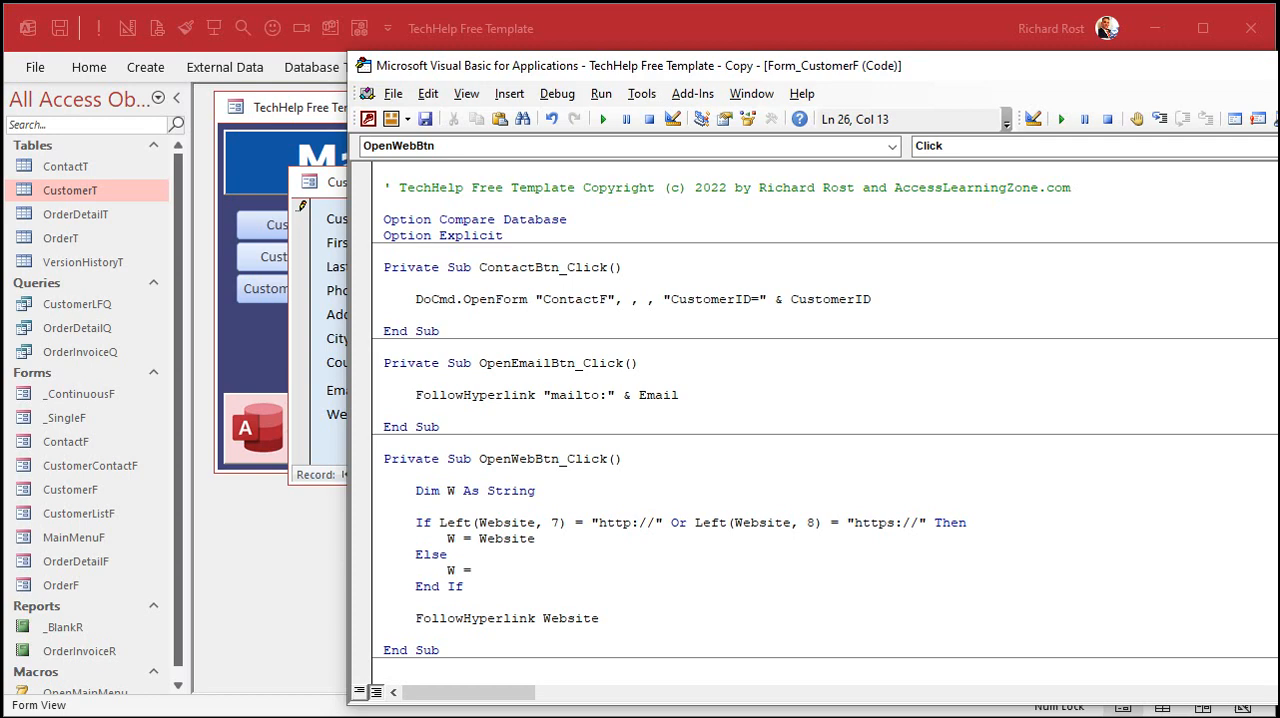
{"action": "type", "text": "\"http://\" & Website"}
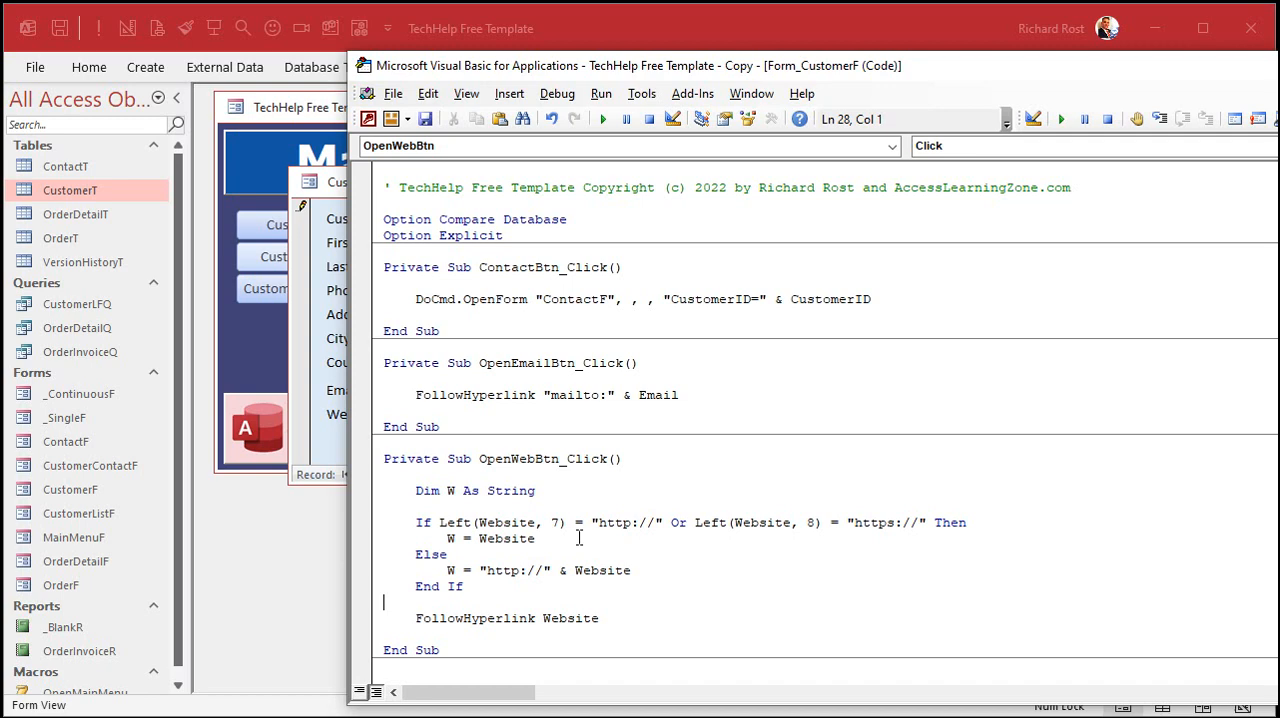
{"action": "double_click", "coordinate": [620, 522]}
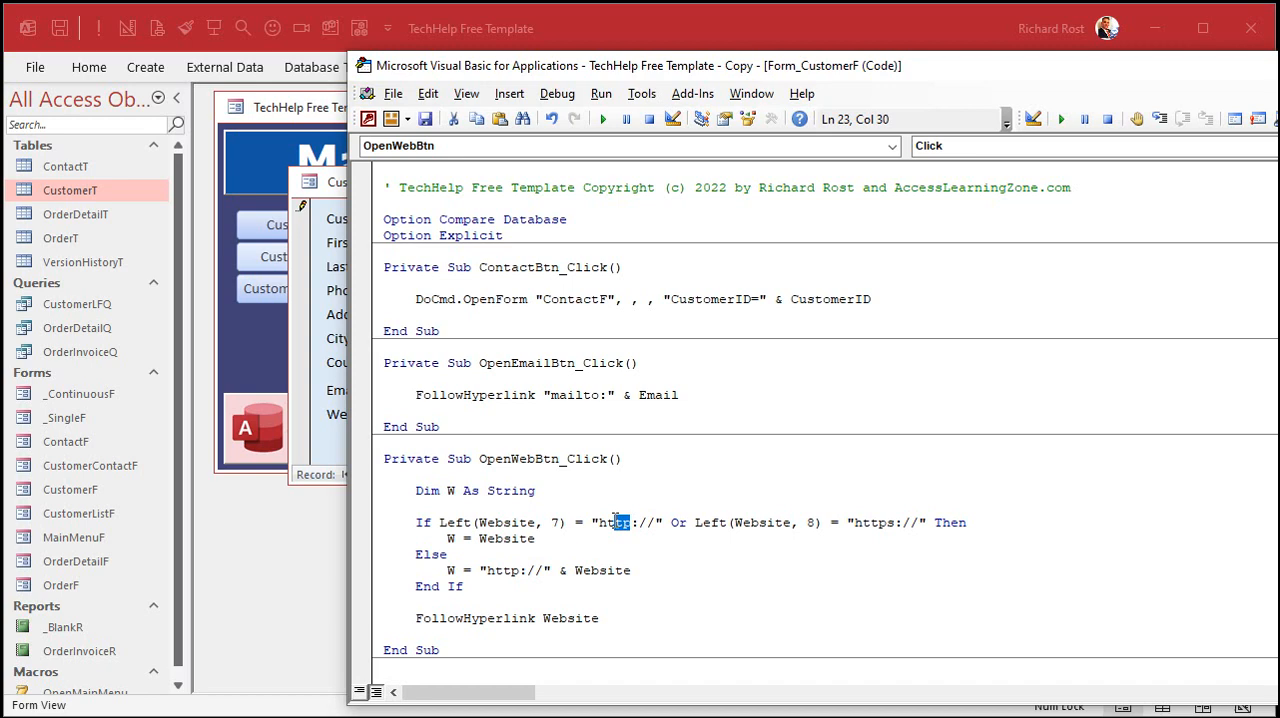
{"action": "double_click", "coordinate": [616, 522]}
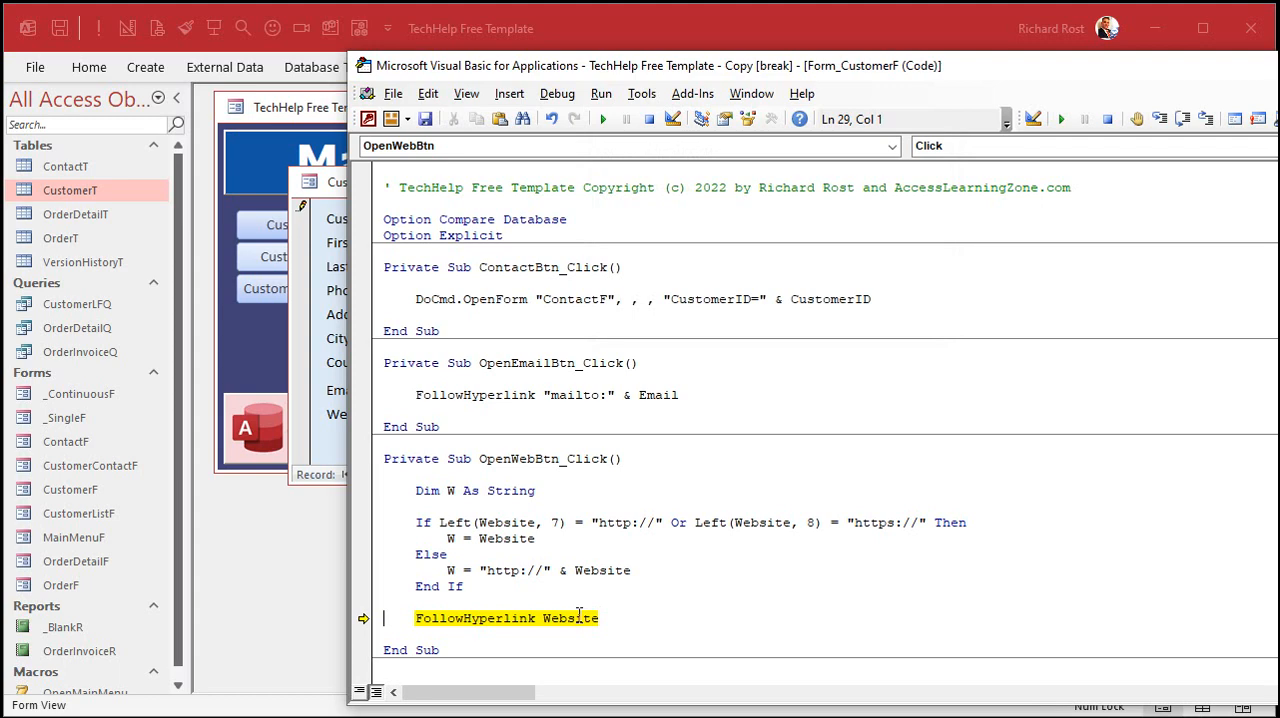
{"action": "mouse_move", "coordinate": [690, 544]}
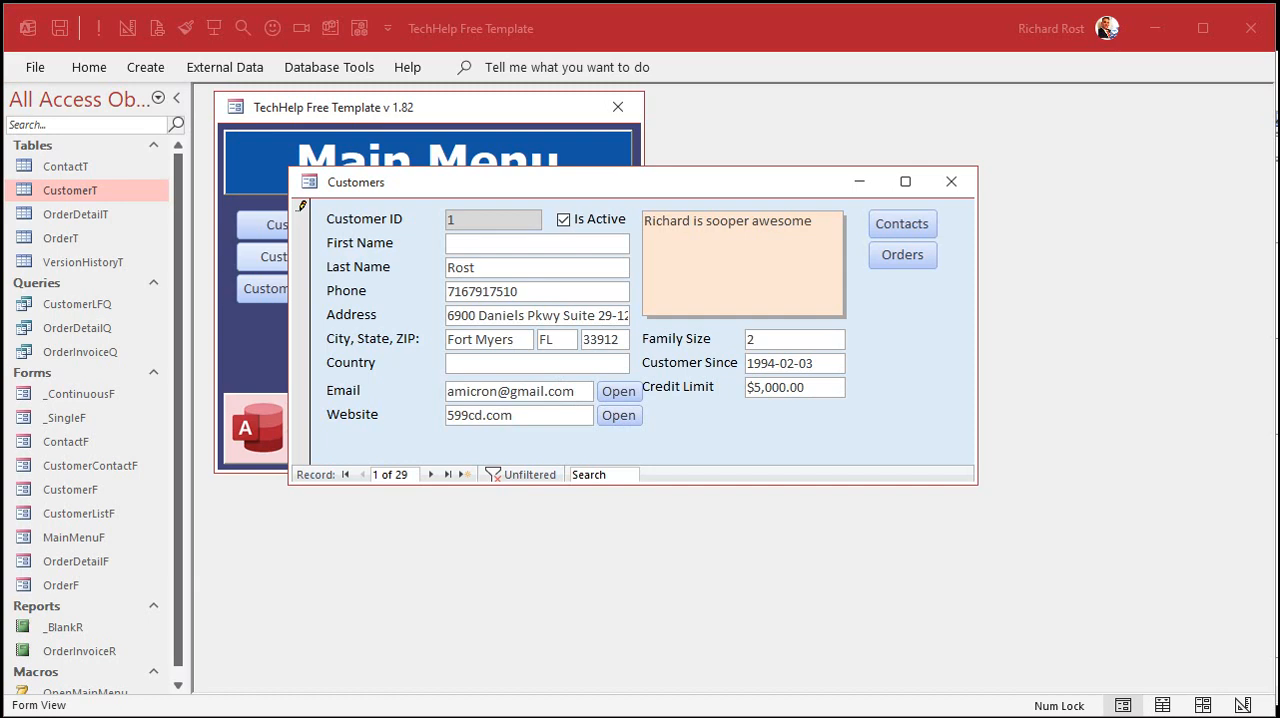
Rename the copied row's label to Resume and show the new text box's properties.
{"action": "left_click", "coordinate": [620, 416]}
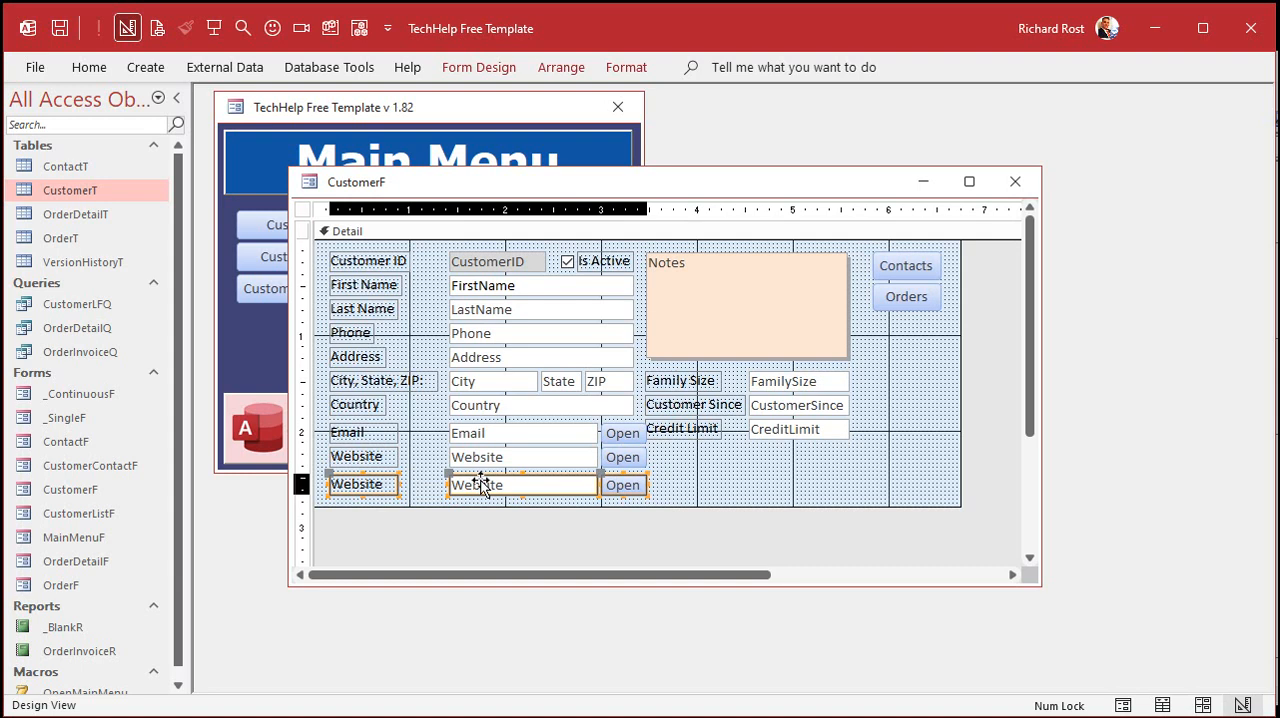
{"action": "type", "text": "ResumeFile"}
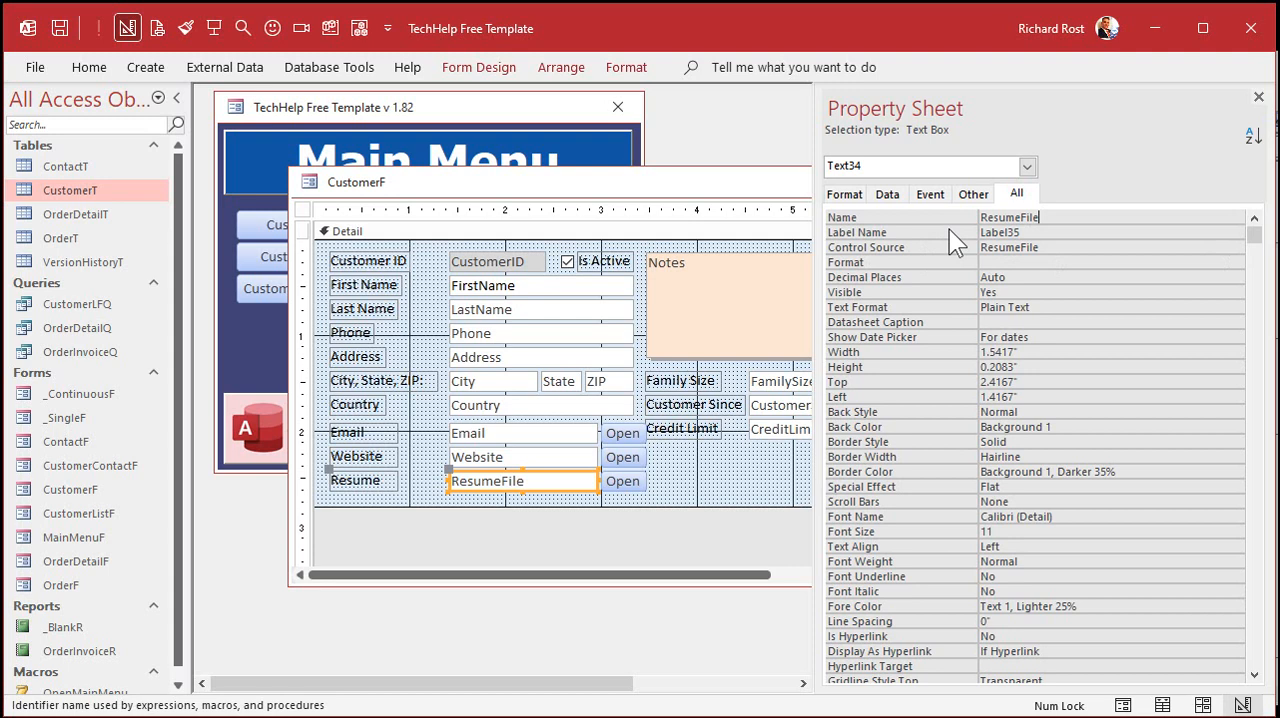
{"action": "left_click", "coordinate": [622, 480]}
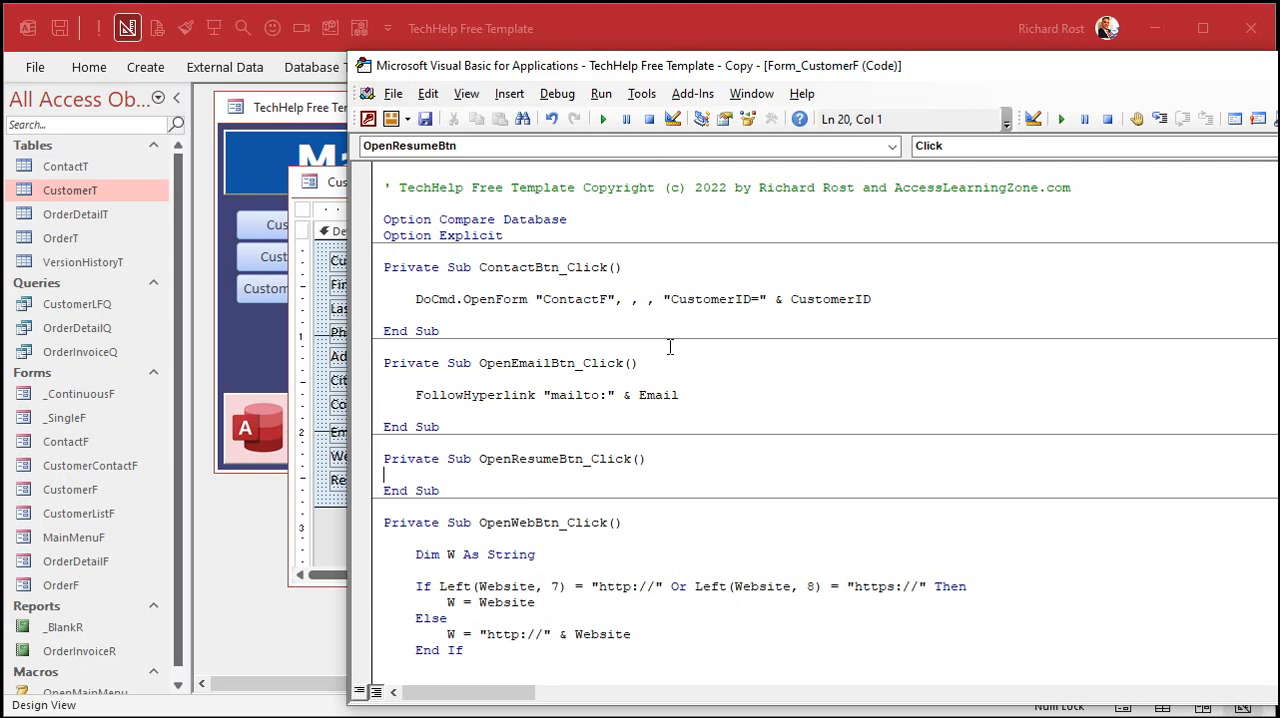
Write FollowHyperlink ResumeFile in the OpenResumeBtn_Click event.
{"action": "type", "text": "followhyperlink"}
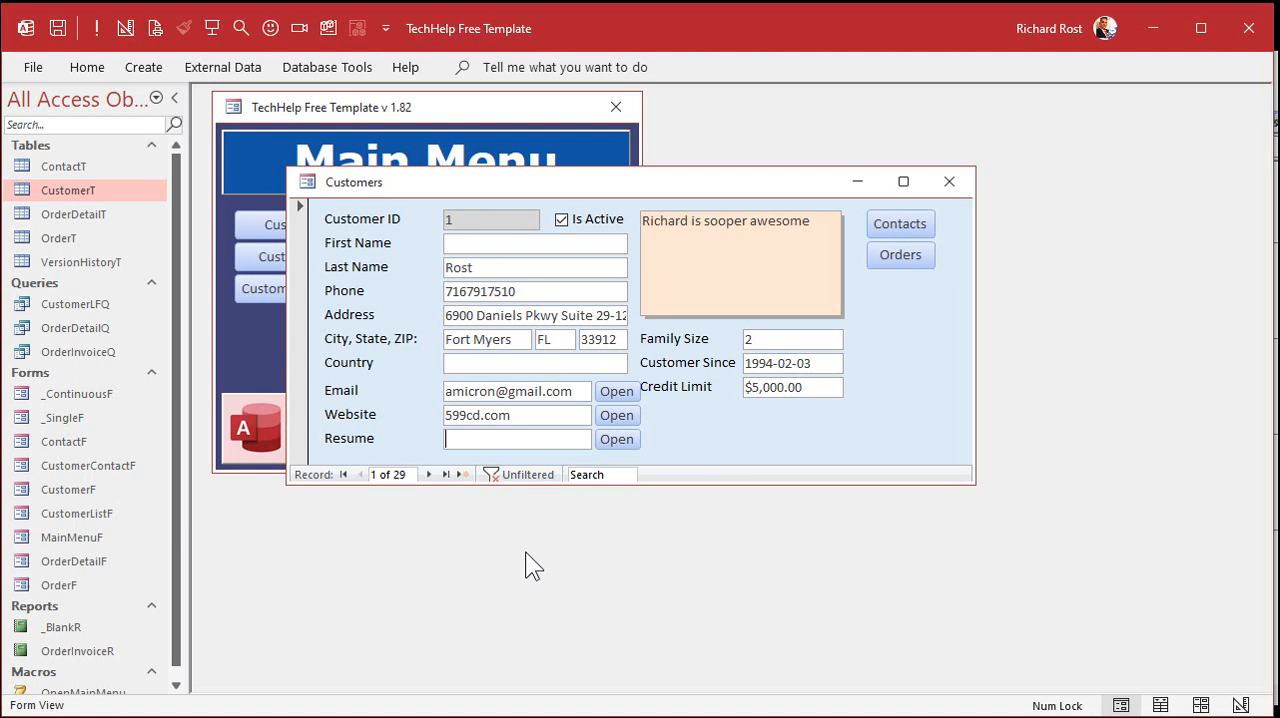
Enter G:\My Drive\Resume.pdf in the Resume field and launch it with its Open button.
{"action": "type", "text": "G:\\"}
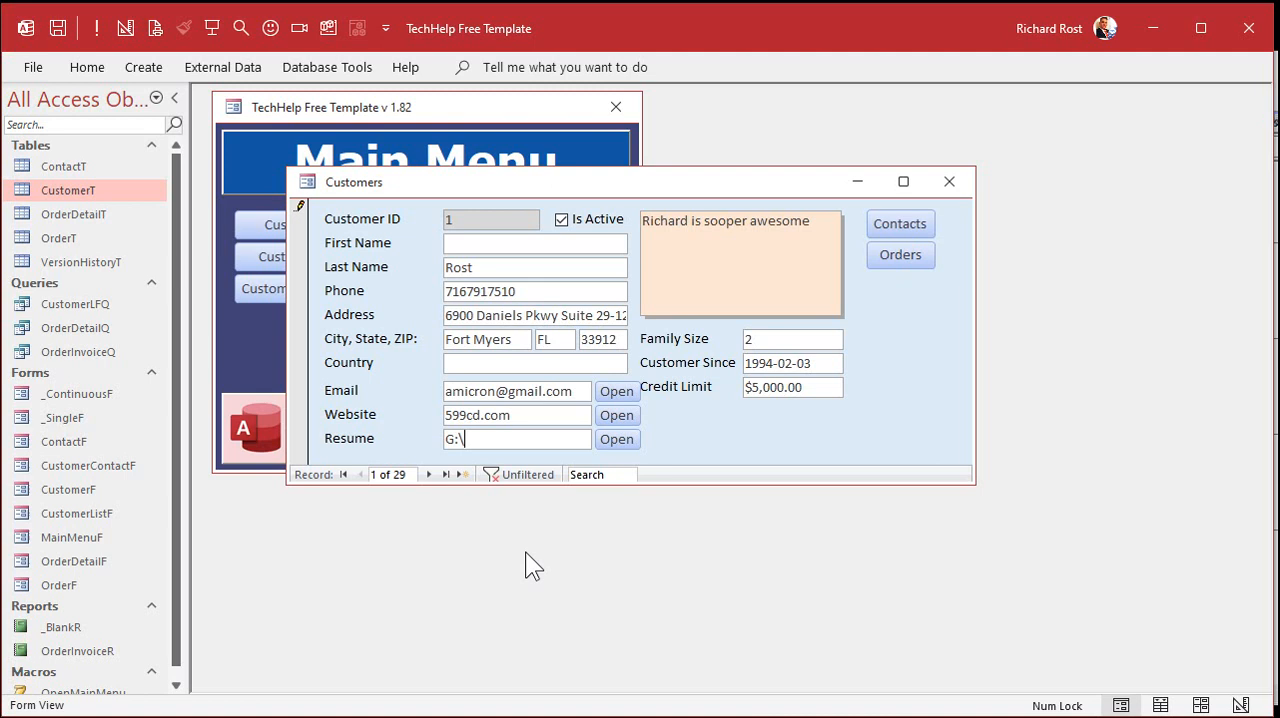
{"action": "type", "text": "My Drive\\Resume."}
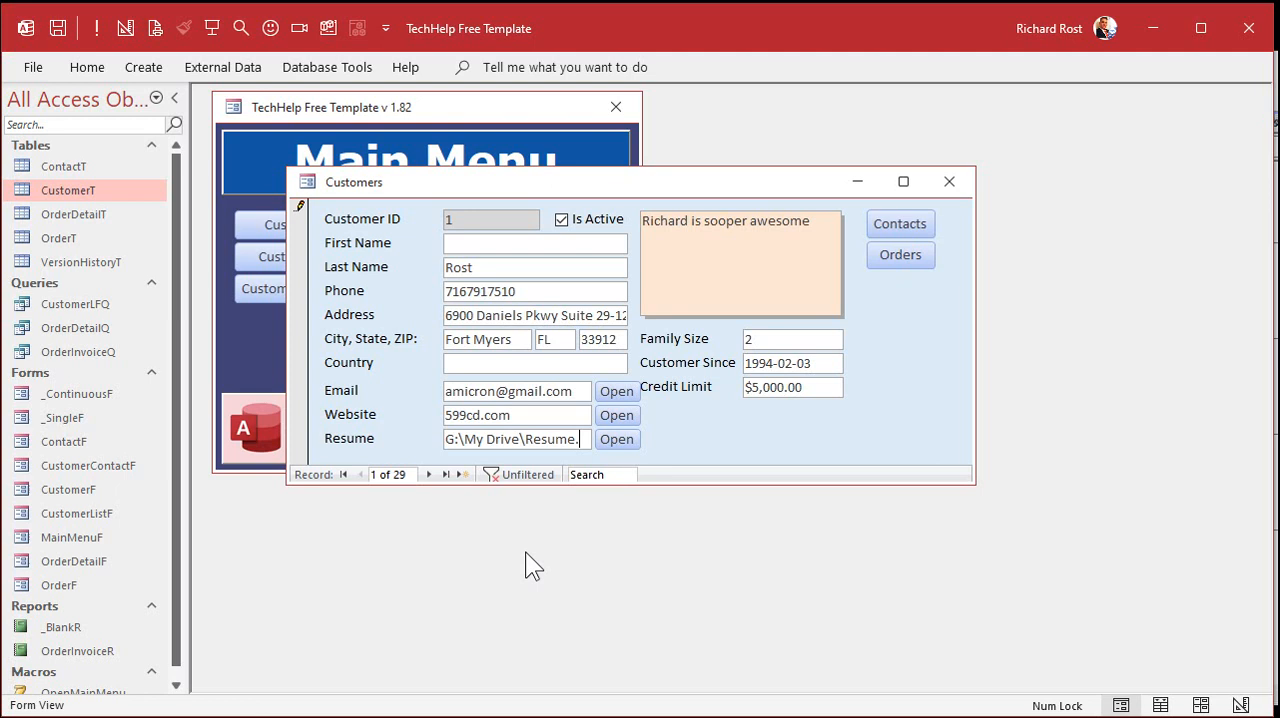
{"action": "left_click", "coordinate": [616, 440]}
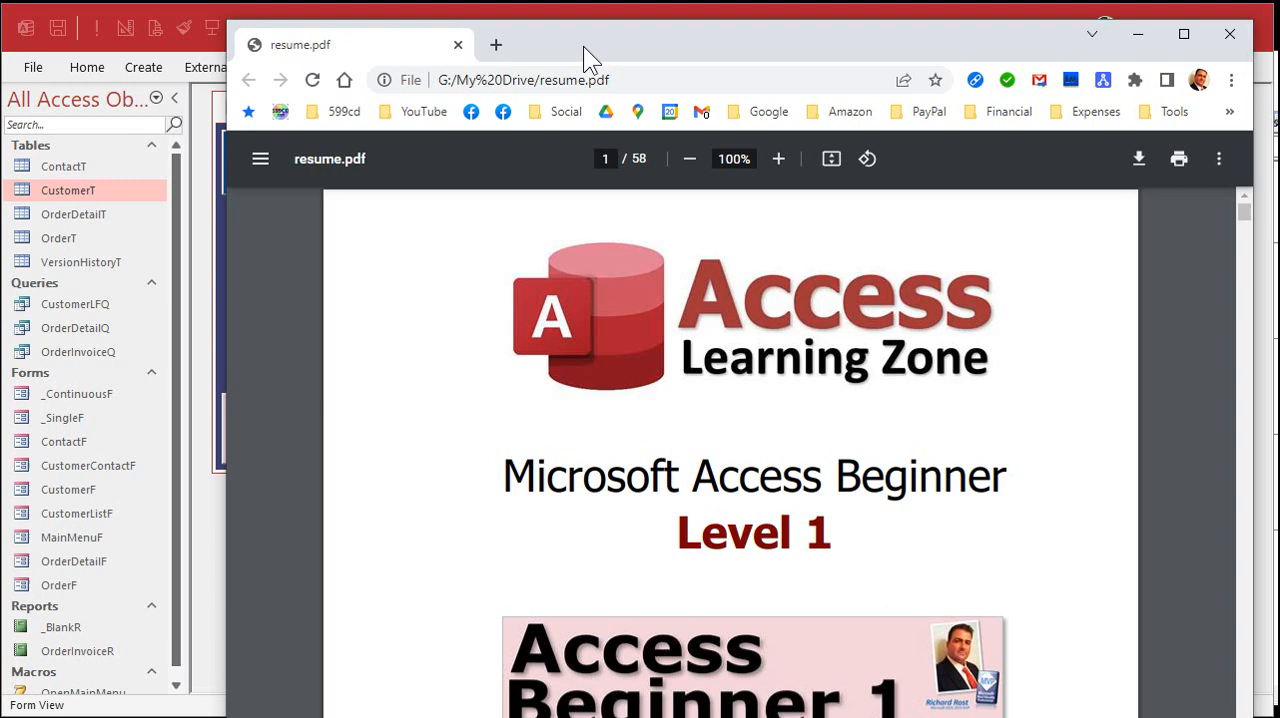
{"action": "mouse_move", "coordinate": [450, 258]}
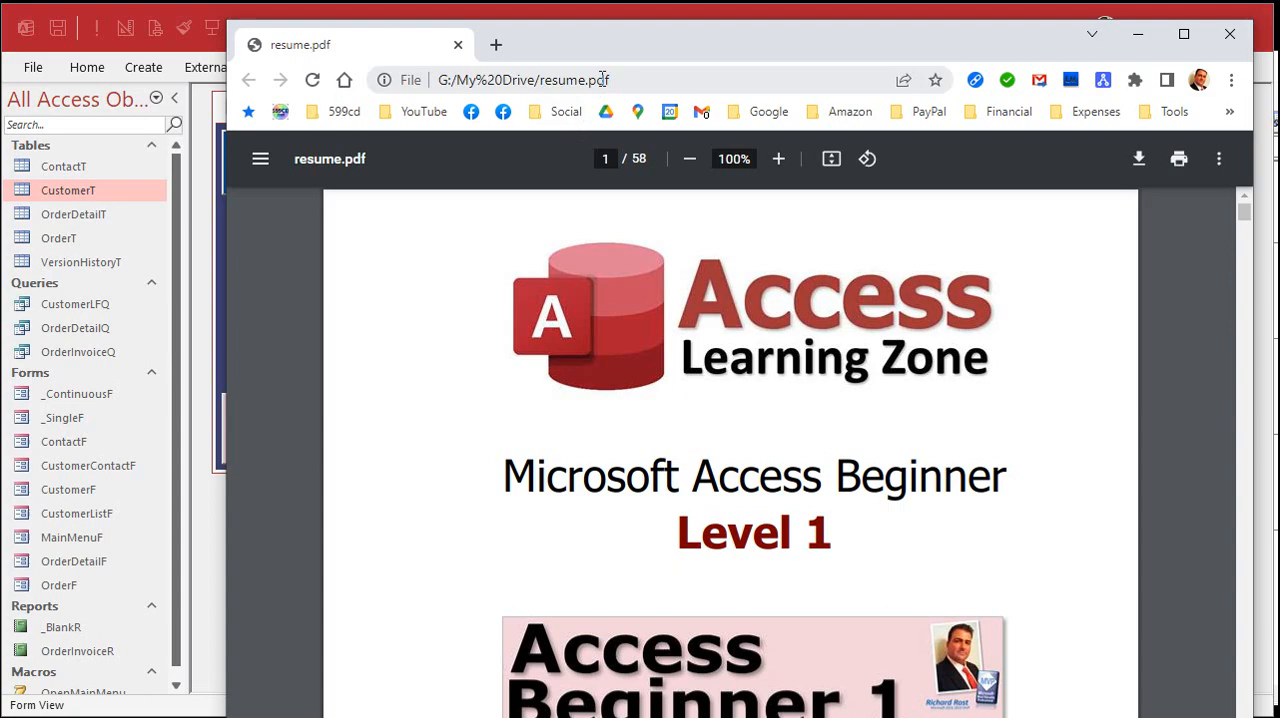
Launch the customer's linked resume file using the Open button beside the Resume field.
{"action": "scroll", "scroll_direction": "down", "scroll_amount": 3}
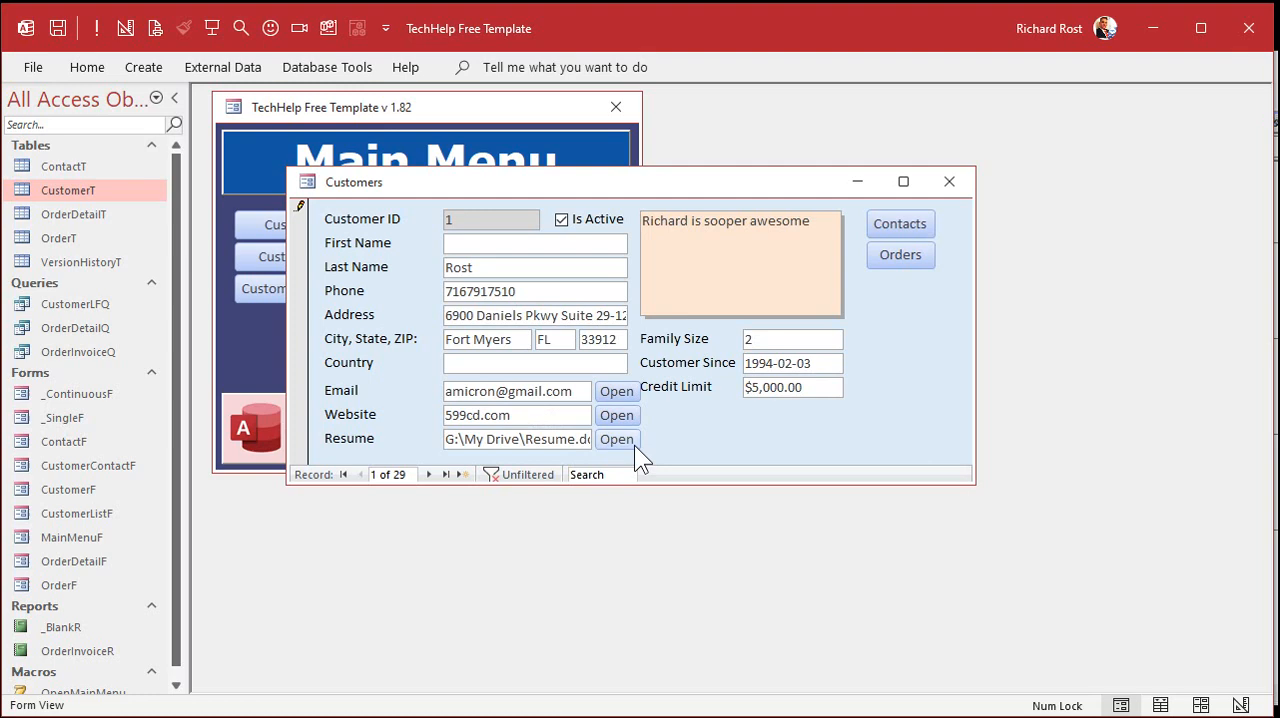
{"action": "left_click", "coordinate": [616, 440]}
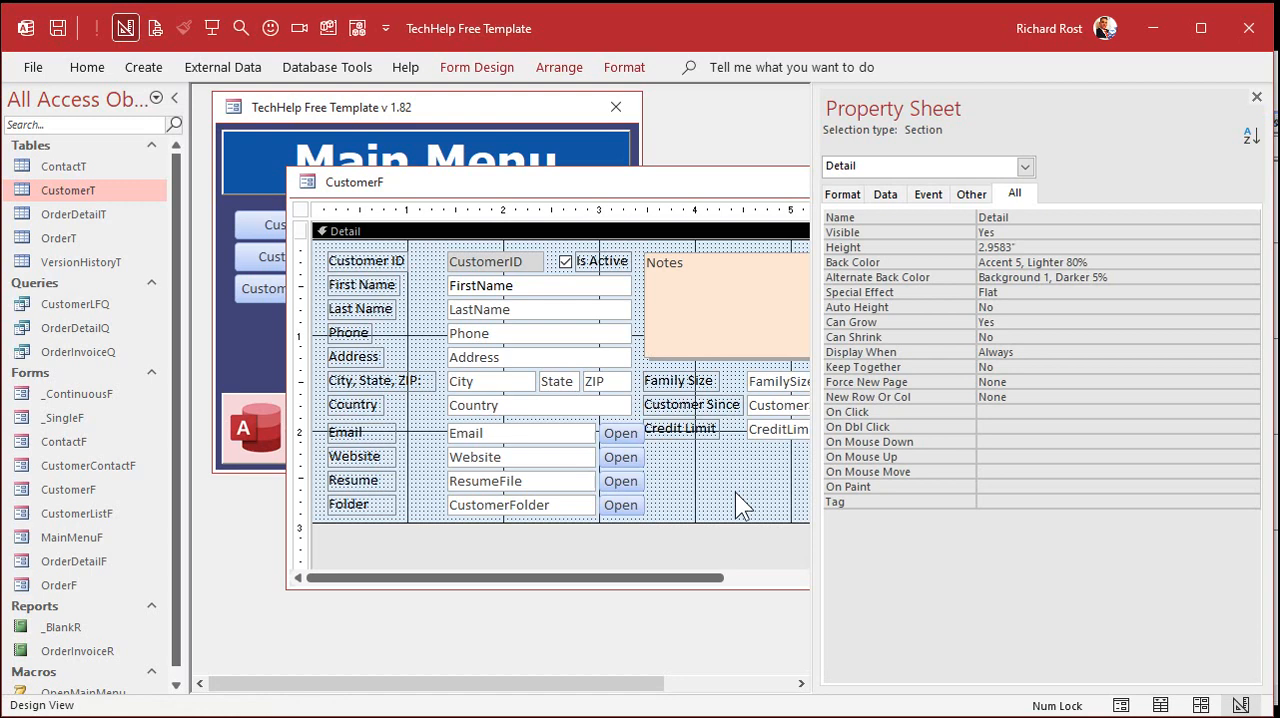
Begin the click event procedure for the new OpenCustomerFolderBtn button.
{"action": "left_click", "coordinate": [620, 504]}
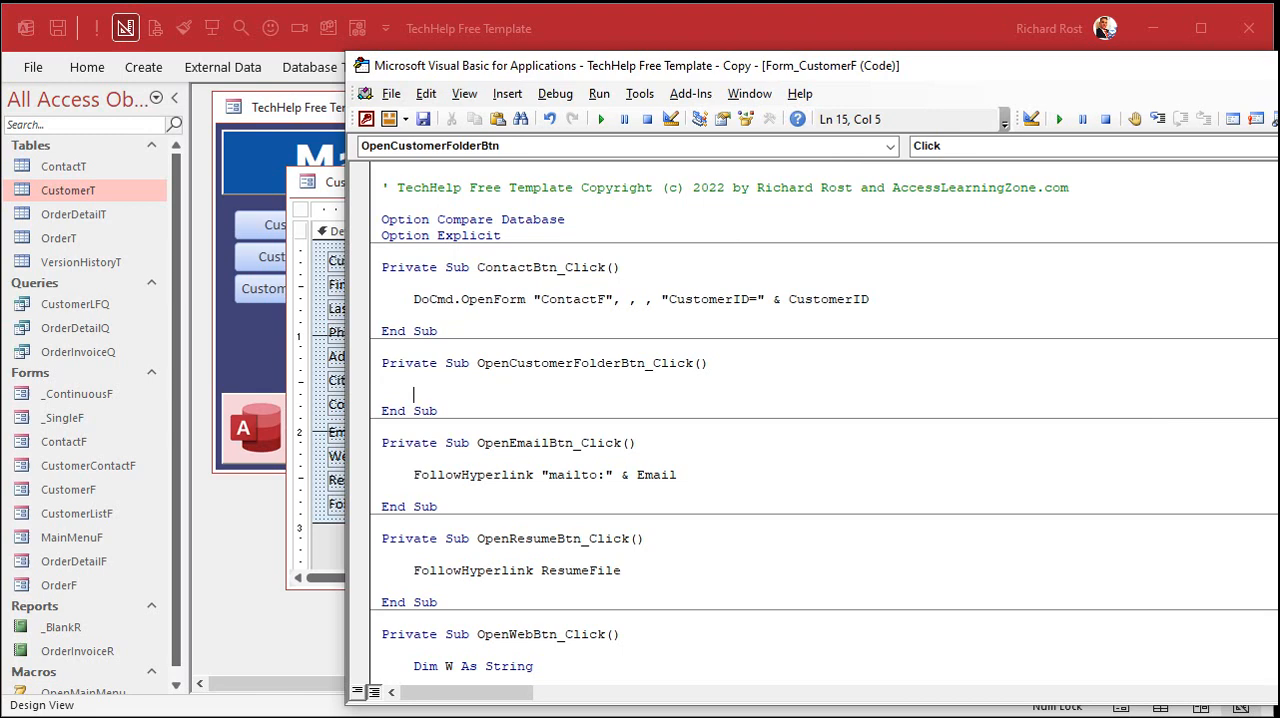
Enter FollowHyperlink CustomerFolder in the OpenCustomerFolderBtn_Click sub.
{"action": "type", "text": "FollowHyperlink"}
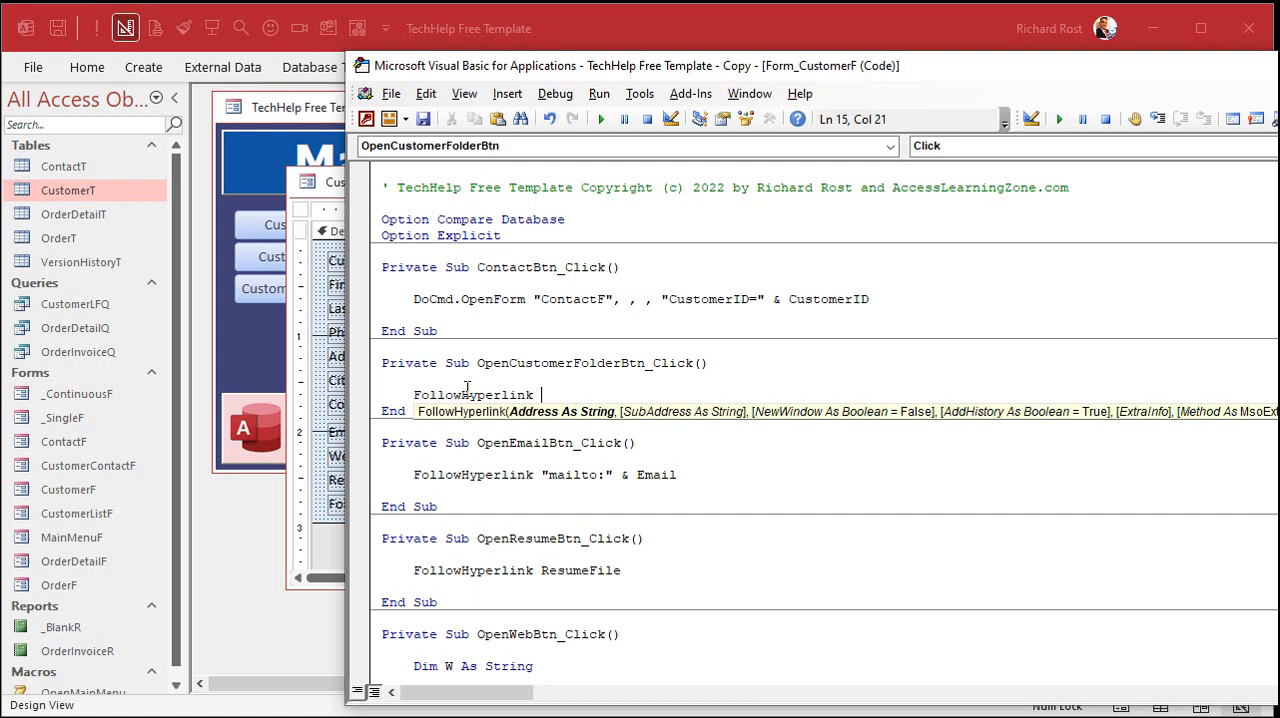
{"action": "type", "text": "CustomerFolder"}
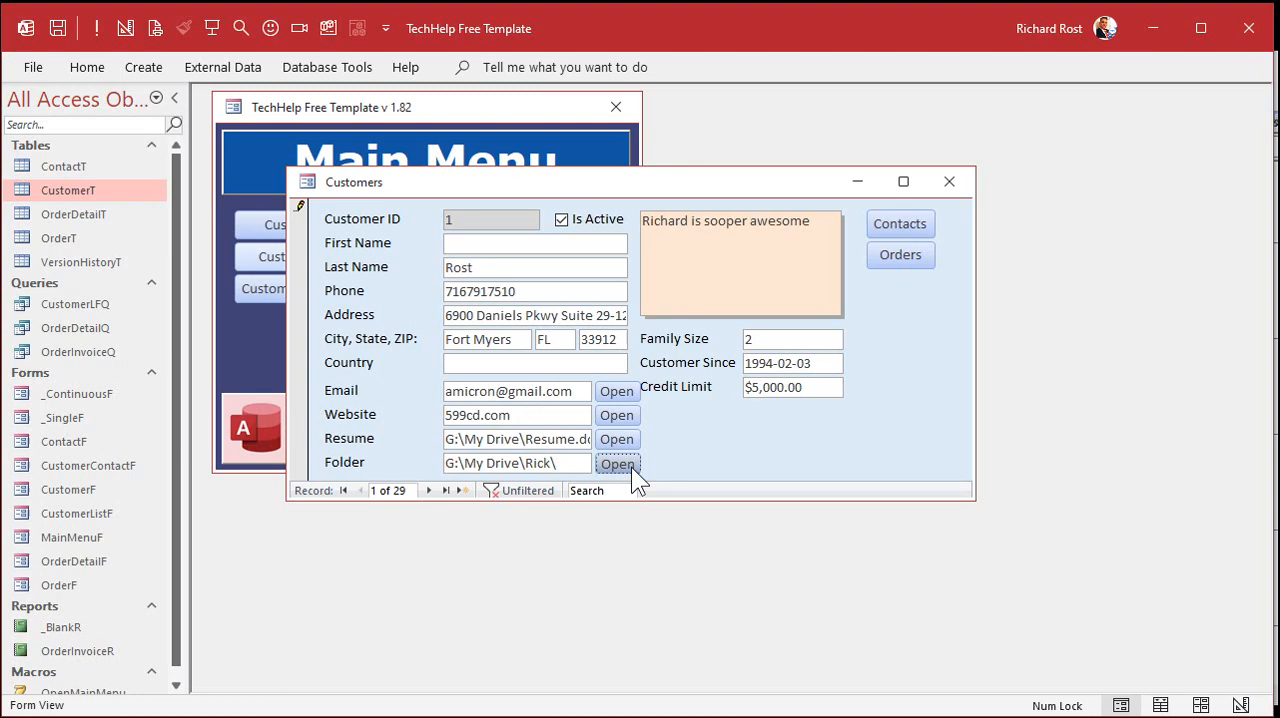
Open the customer's G drive folder from the Folder field's Open button.
{"action": "left_click", "coordinate": [616, 464]}
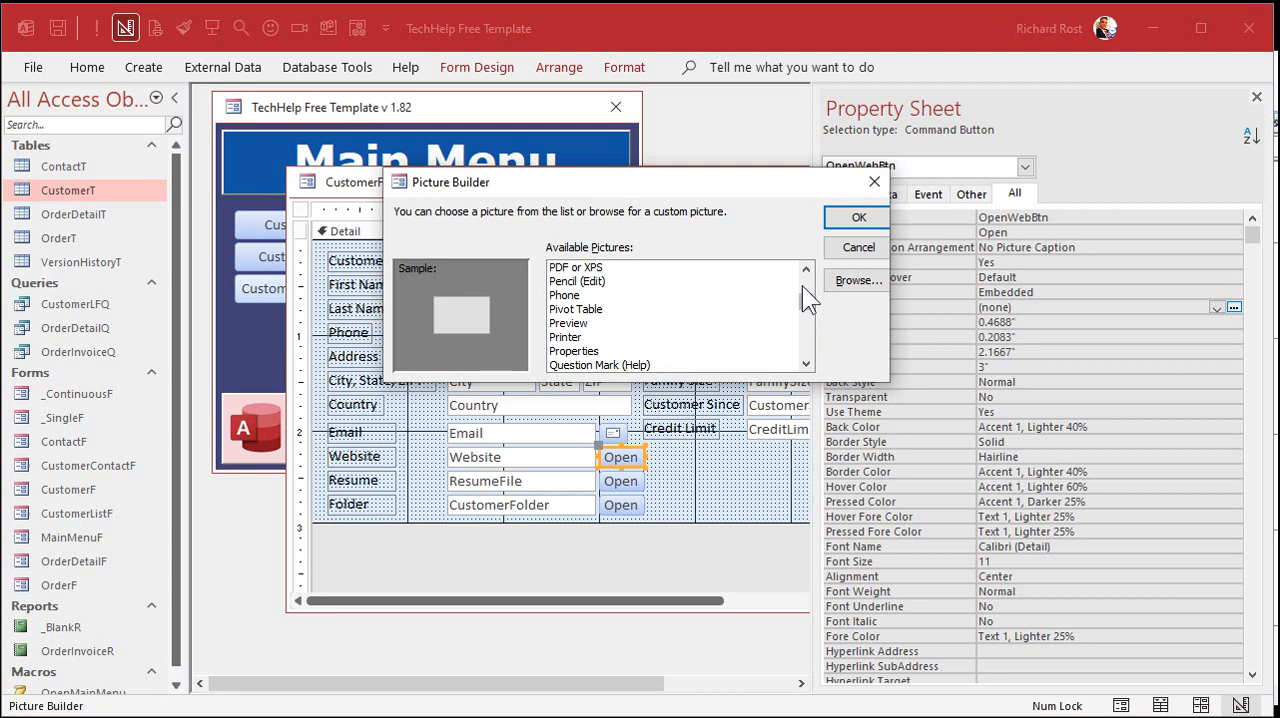
Choose a built-in picture icon for the website button via the Picture Builder.
{"action": "left_click", "coordinate": [564, 364]}
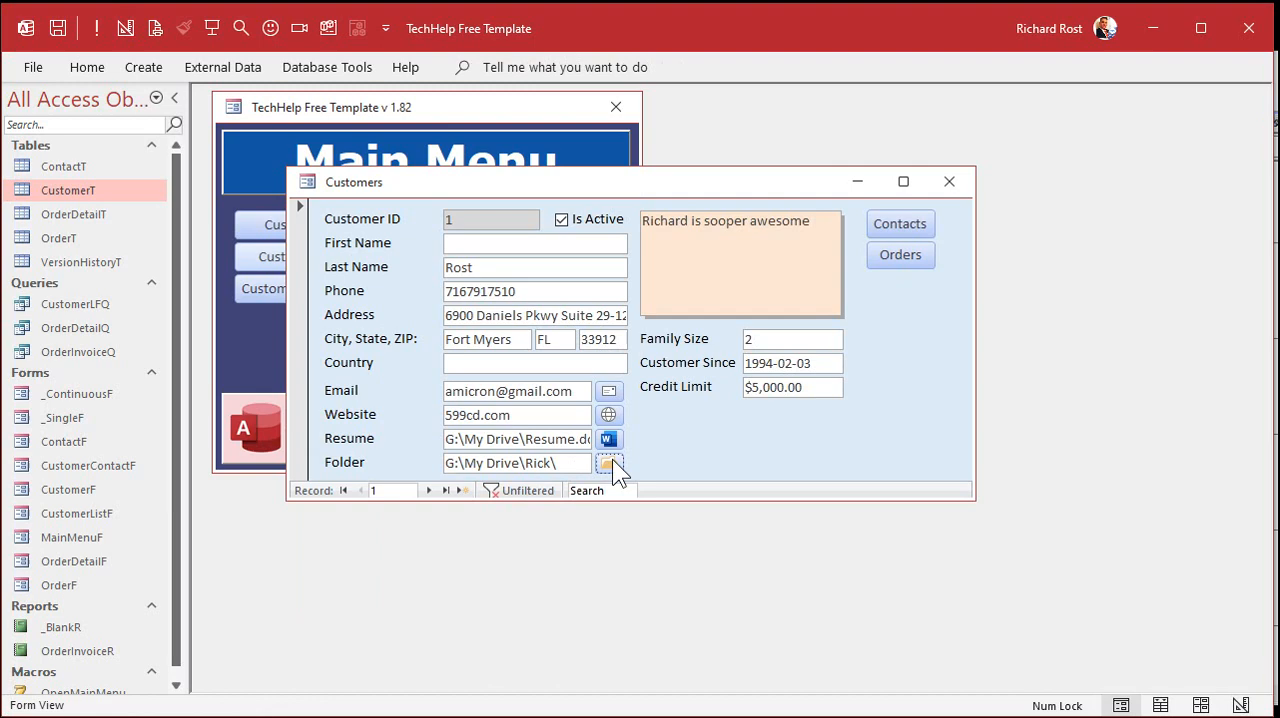
Test the new folder icon button by opening the customer's folder.
{"action": "left_click", "coordinate": [608, 464]}
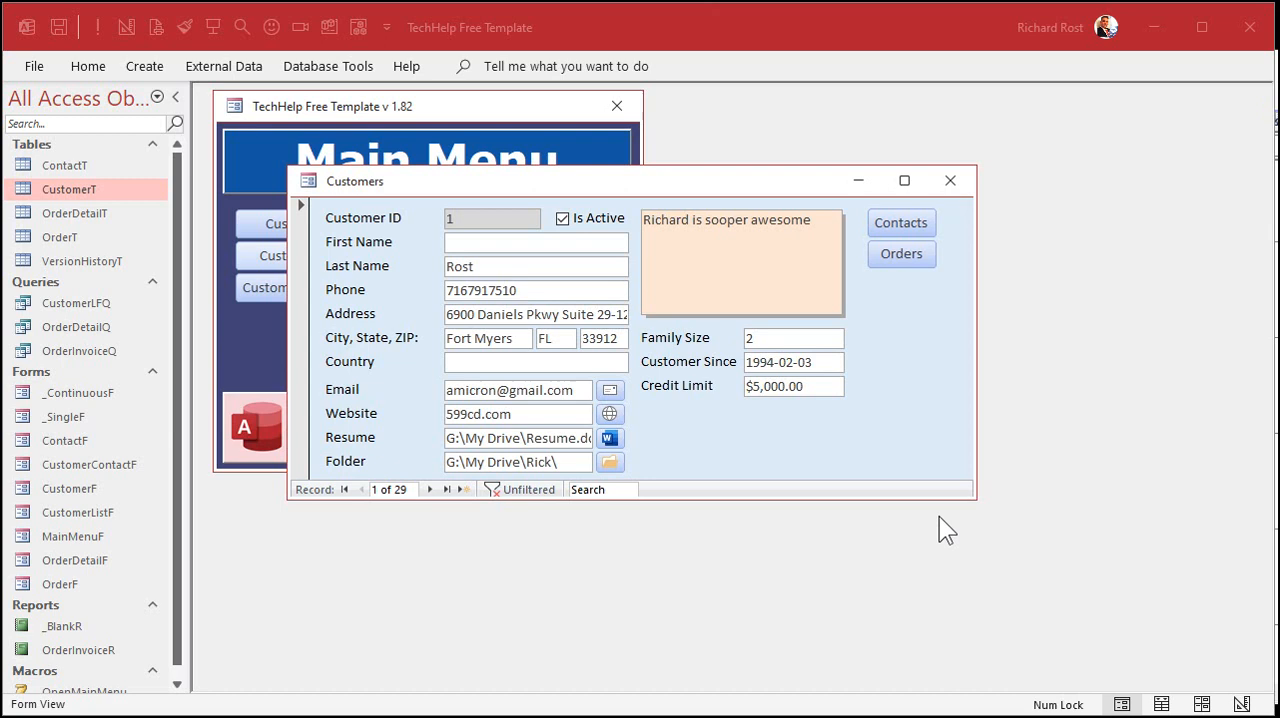
{"action": "mouse_move", "coordinate": [704, 424]}
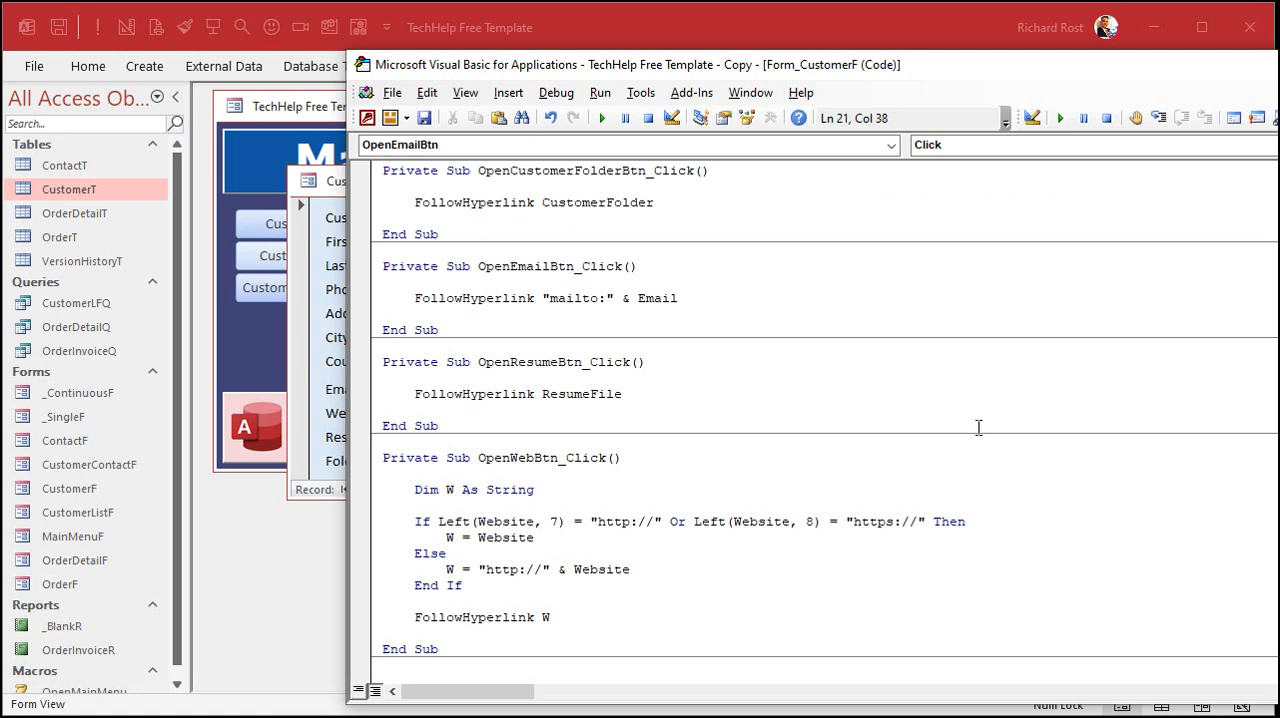
Append ?subject=Greetings! to the mailto link and test the pre-filled email.
{"action": "type", "text": "& \"?"}
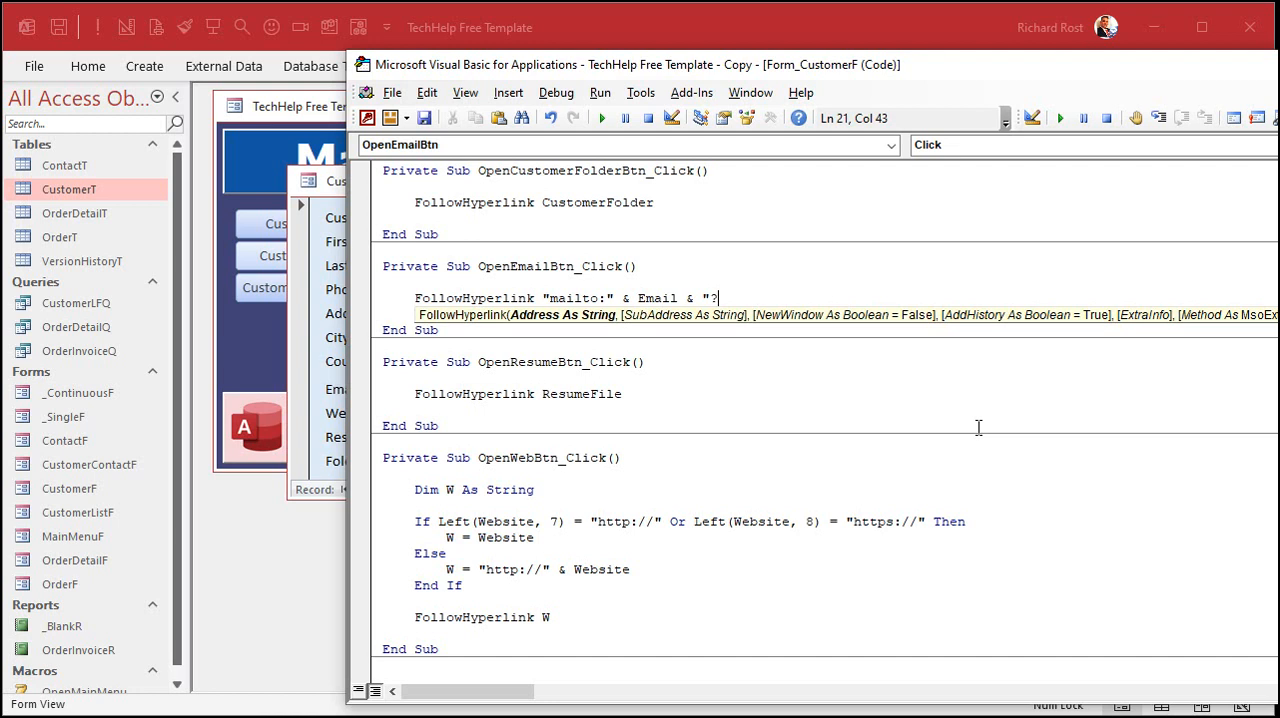
{"action": "type", "text": "subject=Greetings"}
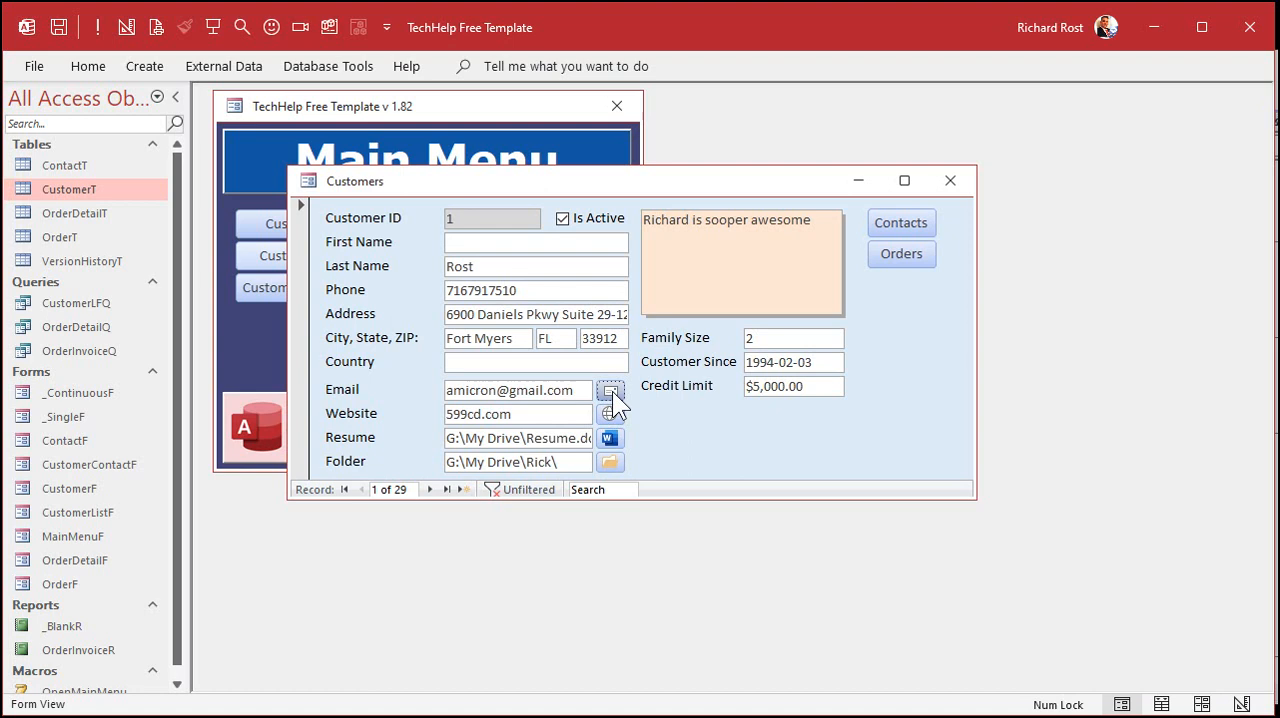
{"action": "left_click", "coordinate": [612, 390]}
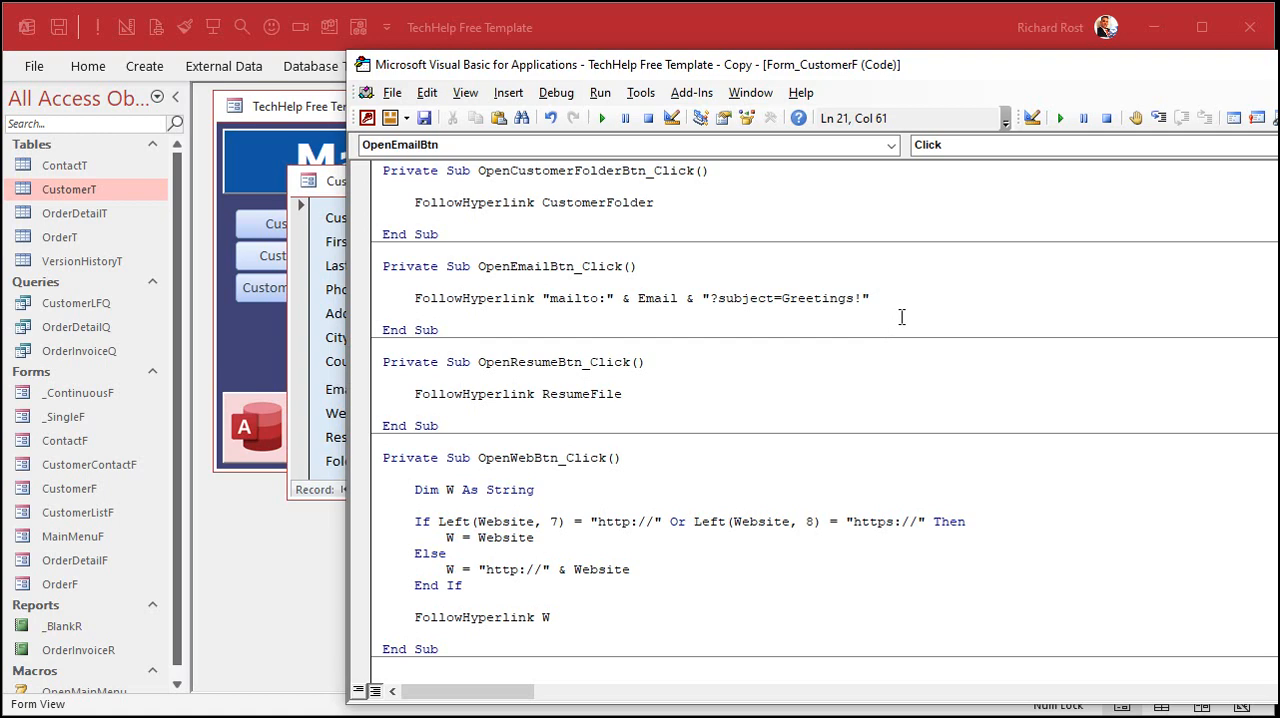
Add a cc recipient and the overdue reminder body to the mailto string and test it.
{"action": "type", "text": "&"}
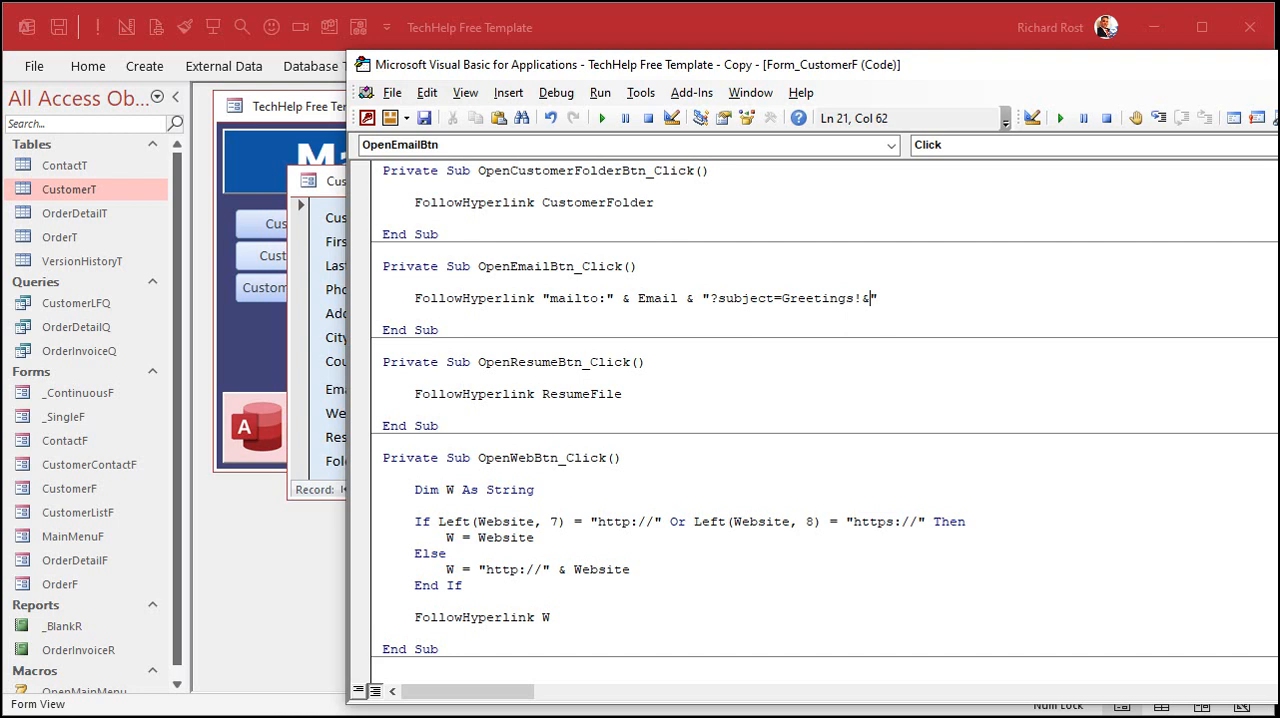
{"action": "mouse_move", "coordinate": [954, 392]}
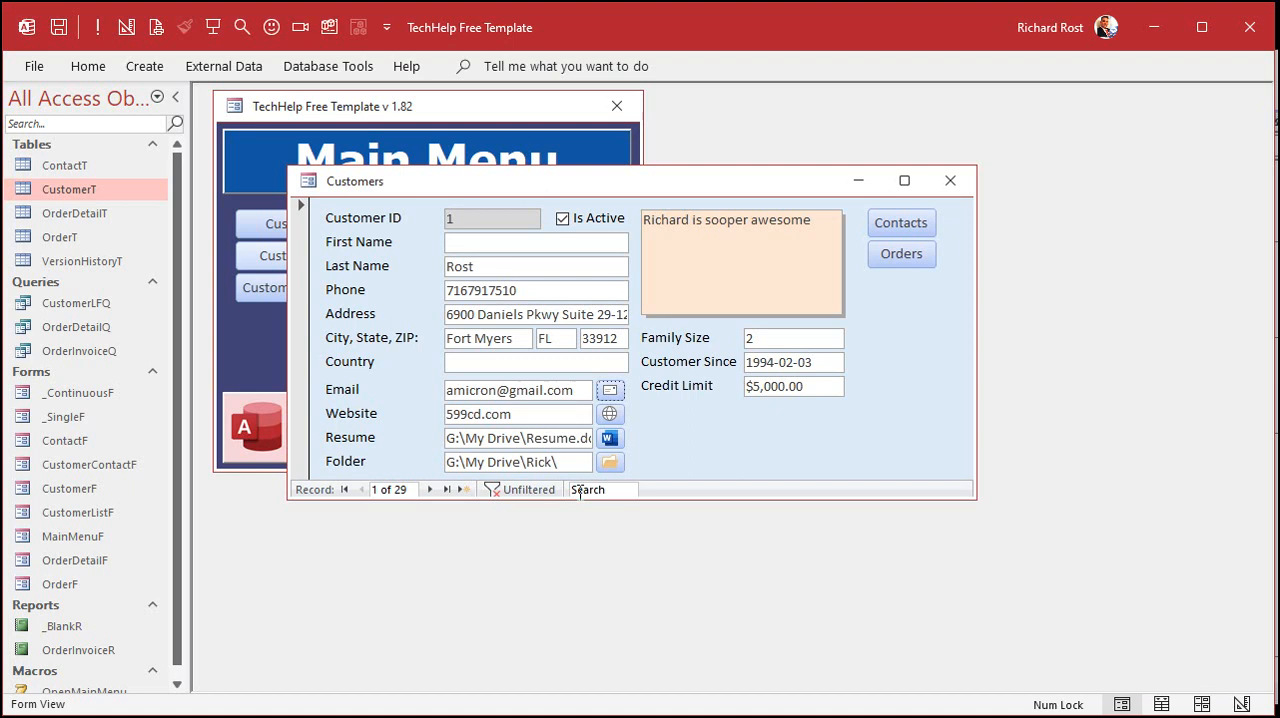
{"action": "left_click", "coordinate": [610, 388]}
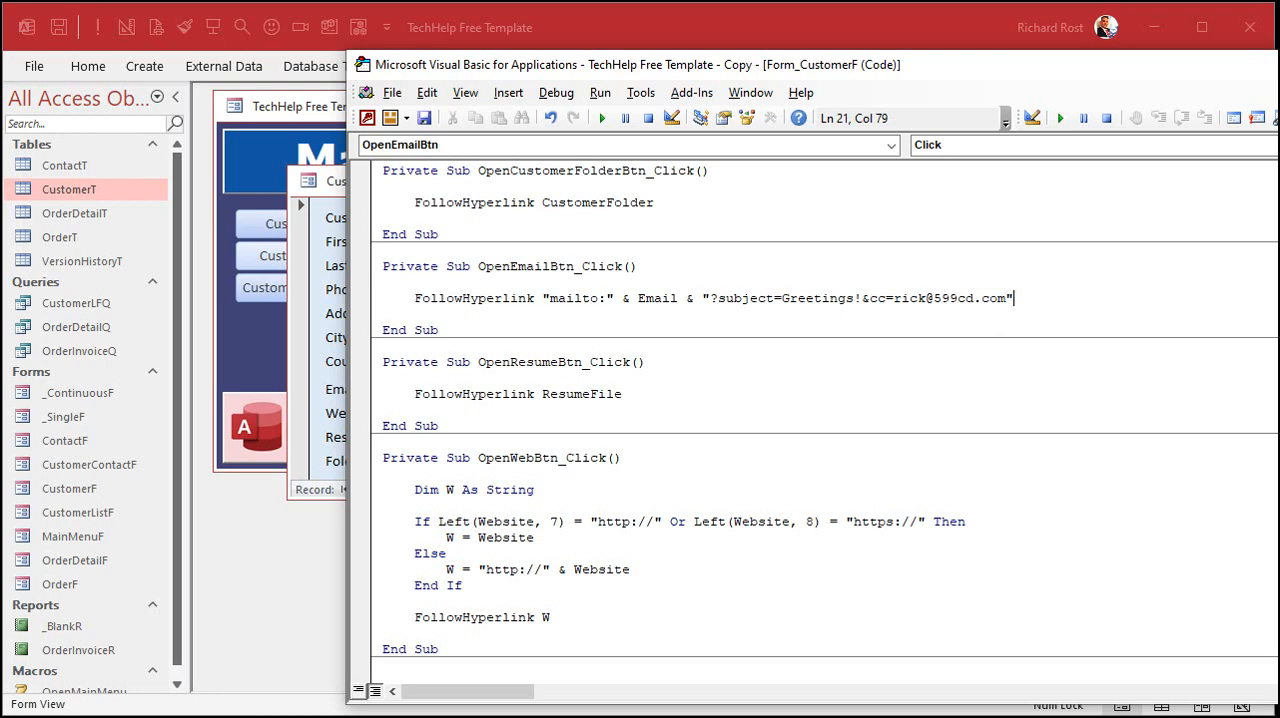
{"action": "type", "text": "&d"}
{"action": "type", "text": "\"This is to remind you that you are overdue.\""}
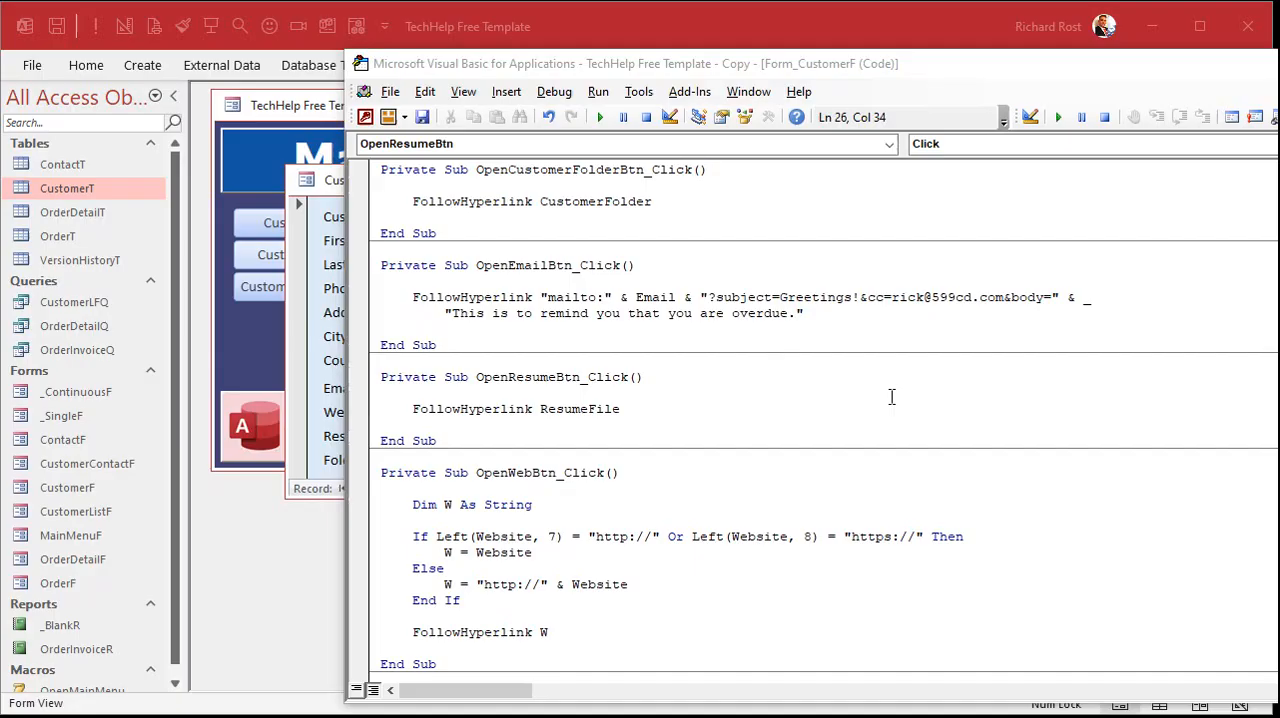
{"action": "left_click", "coordinate": [816, 312]}
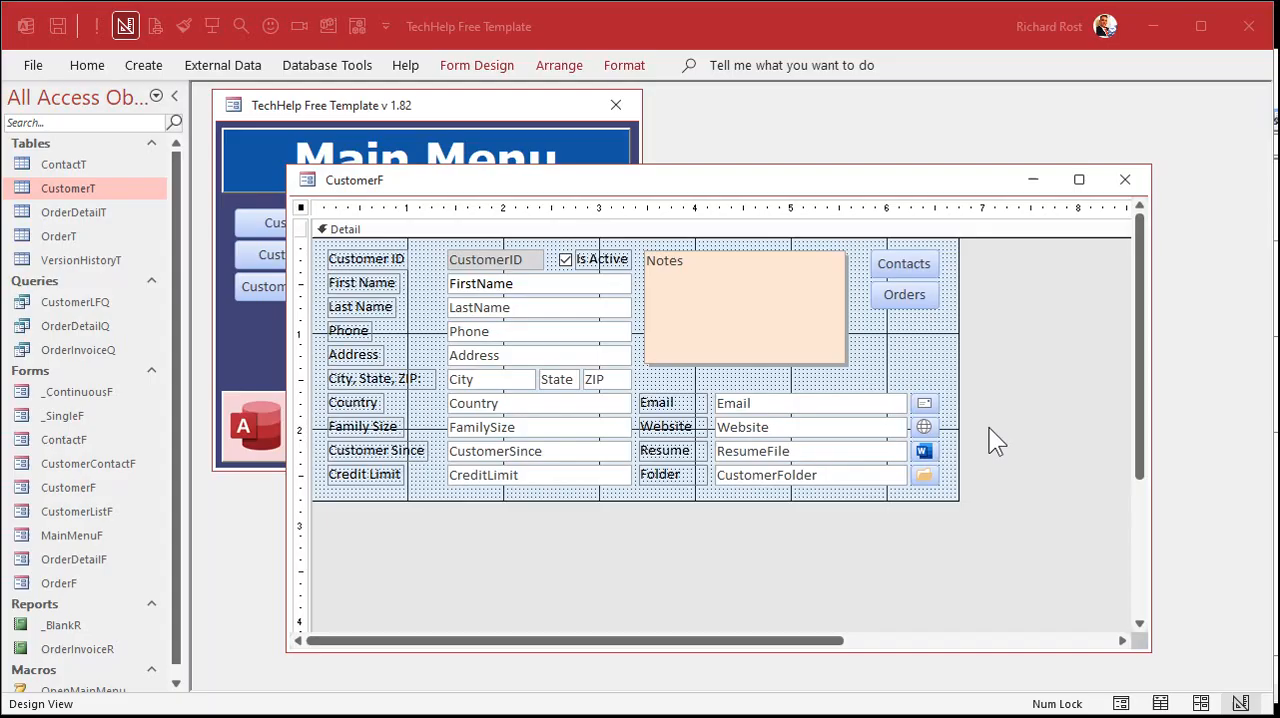
{"action": "mouse_move", "coordinate": [950, 514]}
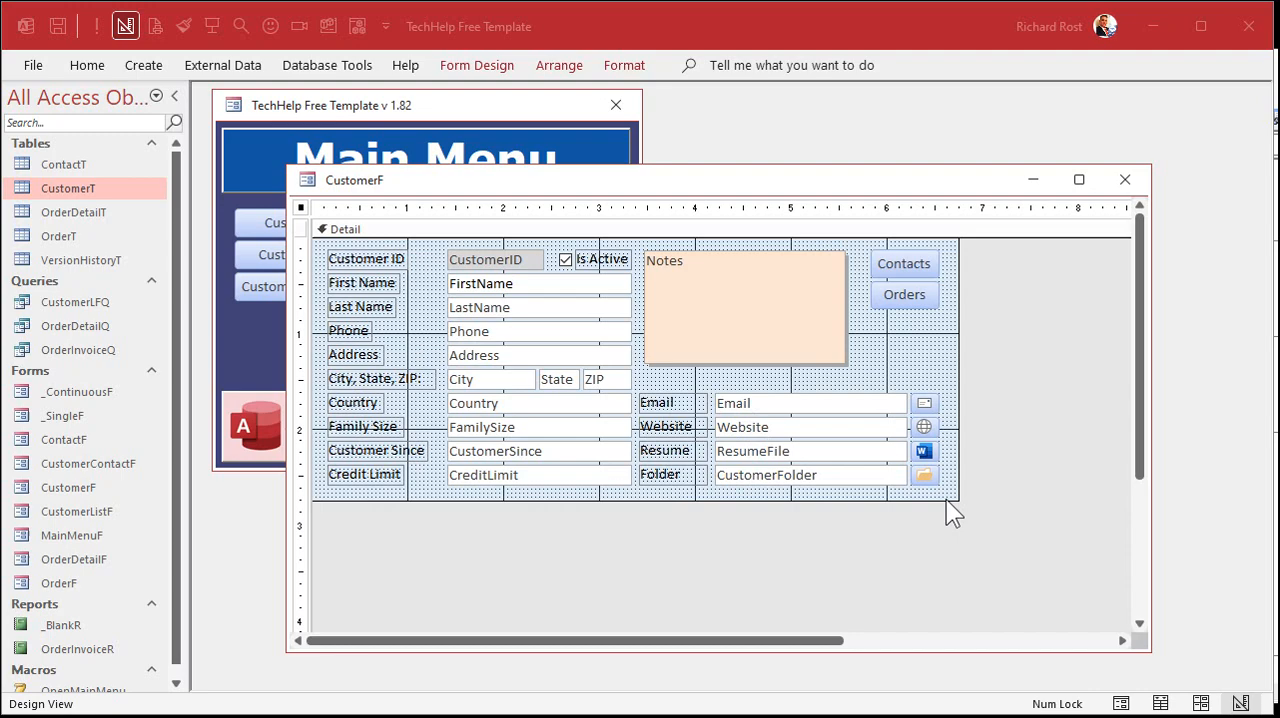